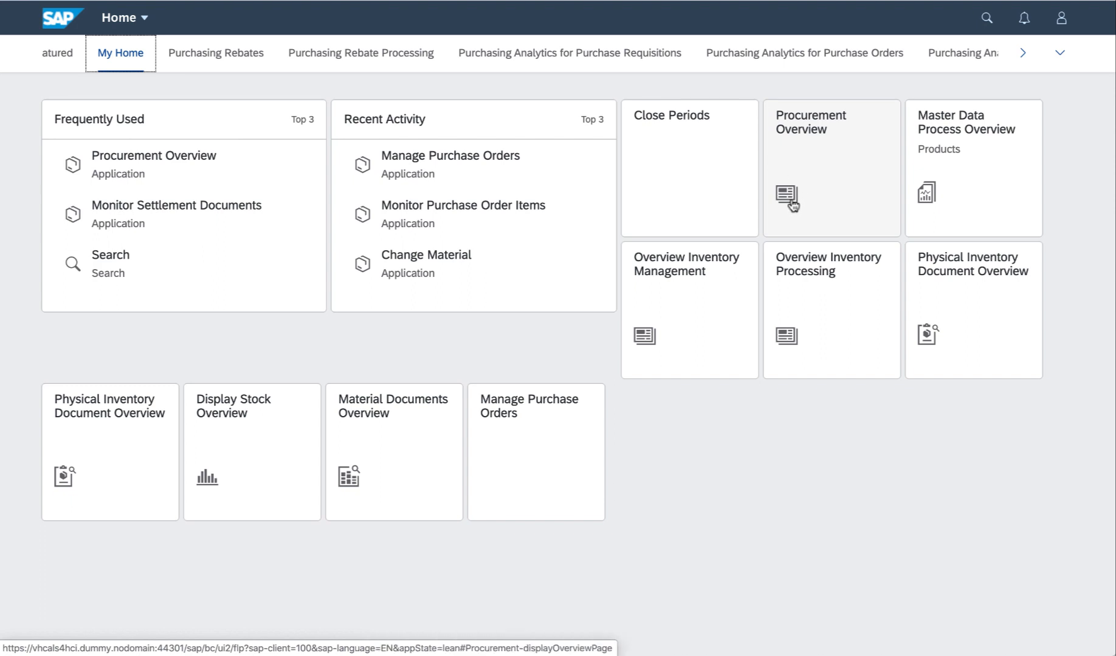
Launch Procurement Overview from its launchpad tile
click(830, 167)
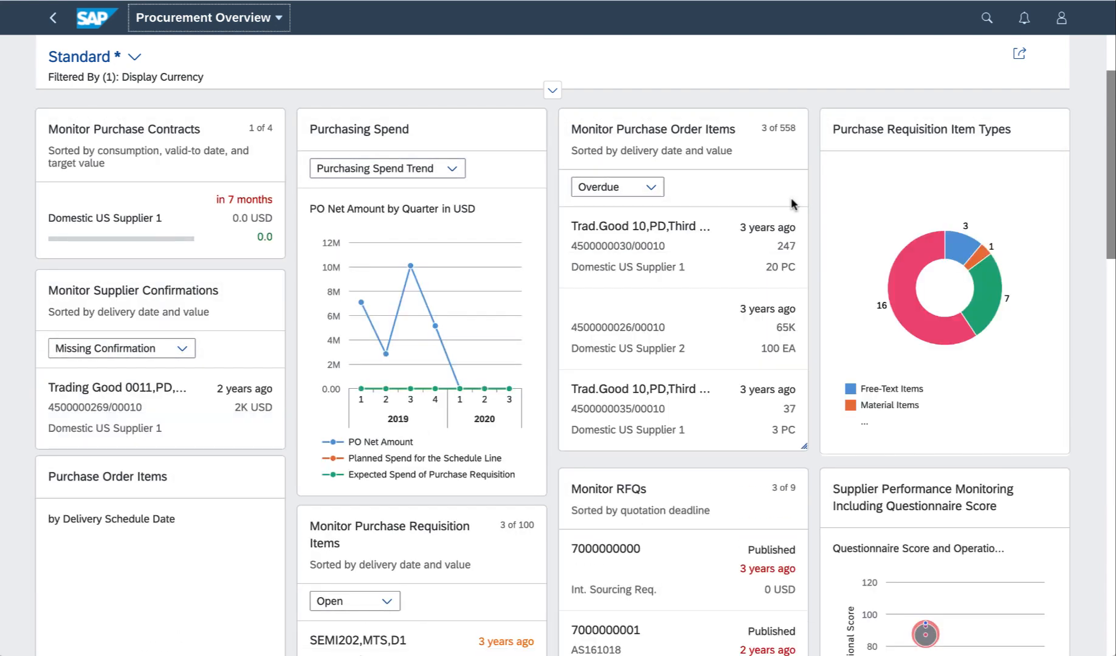
mouse_move(813, 213)
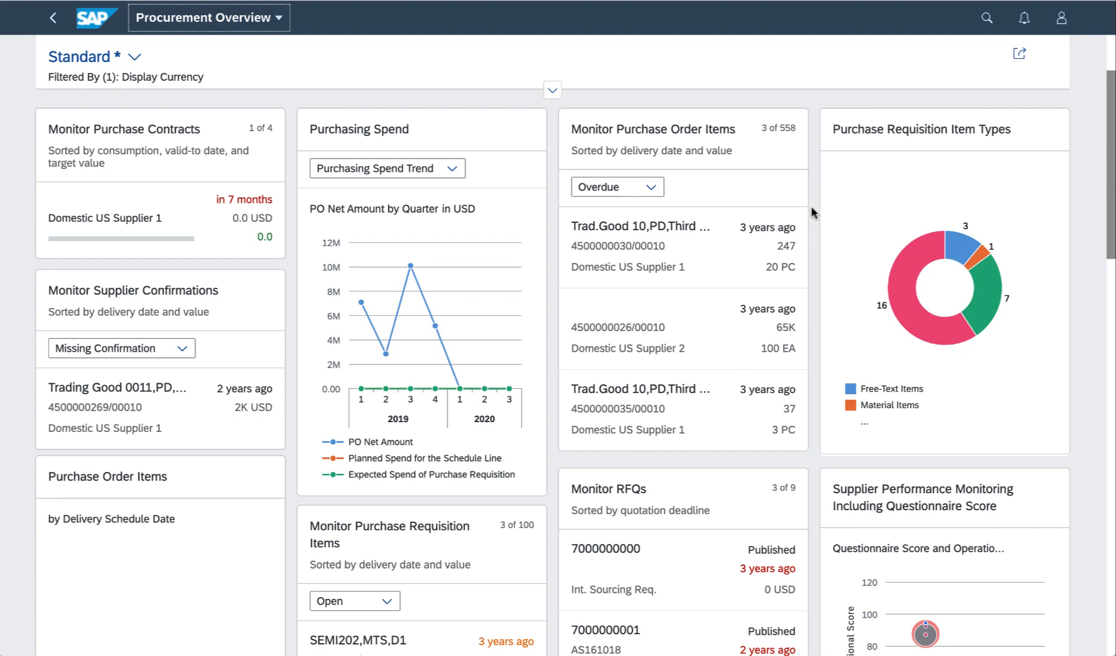
mouse_move(854, 494)
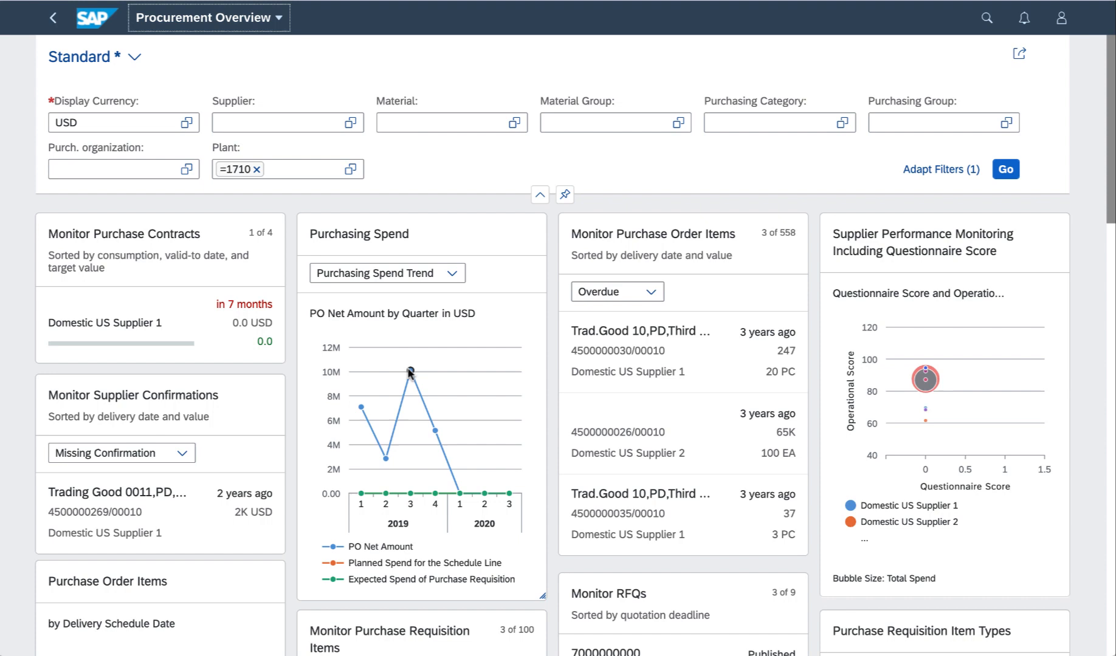
mouse_move(410, 371)
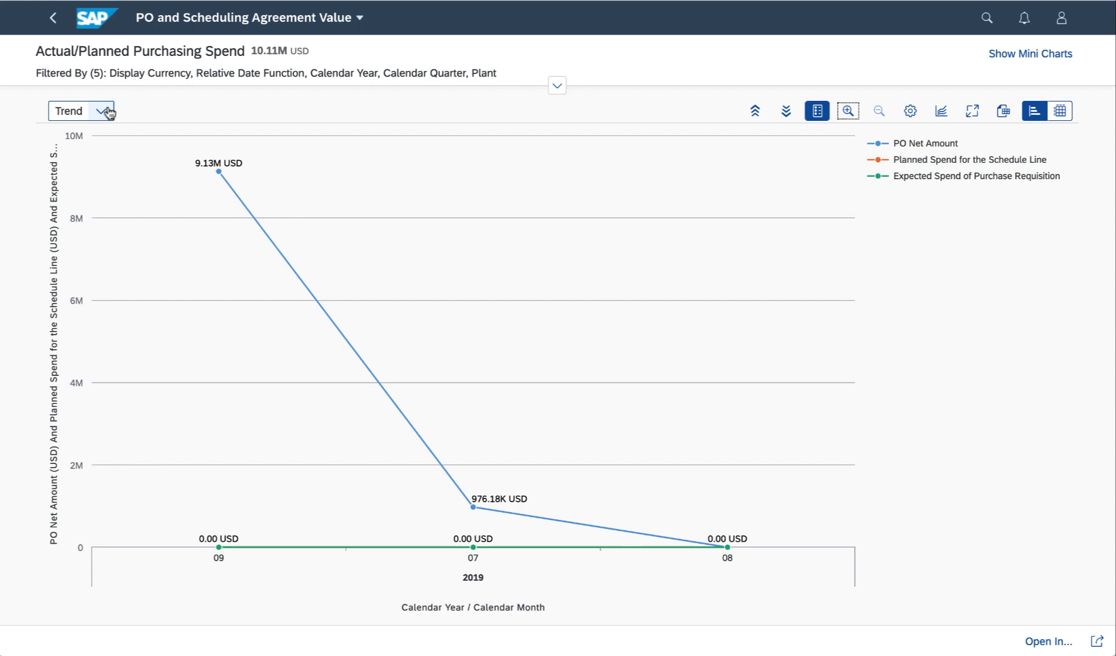
Break spend down By Material Group, show it as a Bar Chart, then as a table of PO net amounts
click(80, 111)
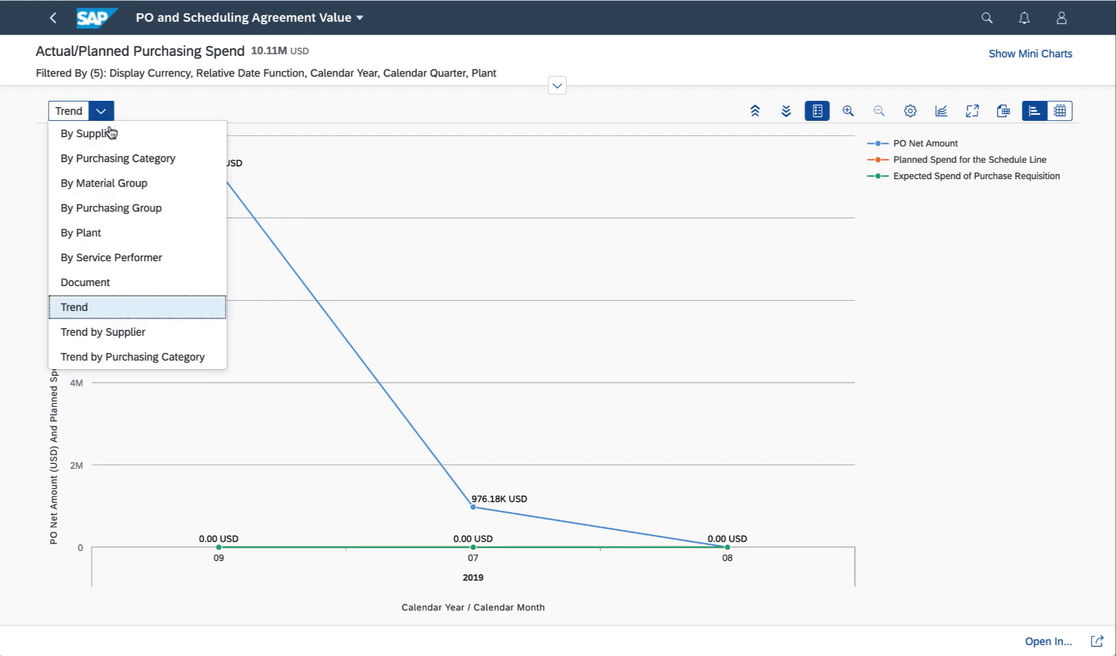
mouse_move(166, 187)
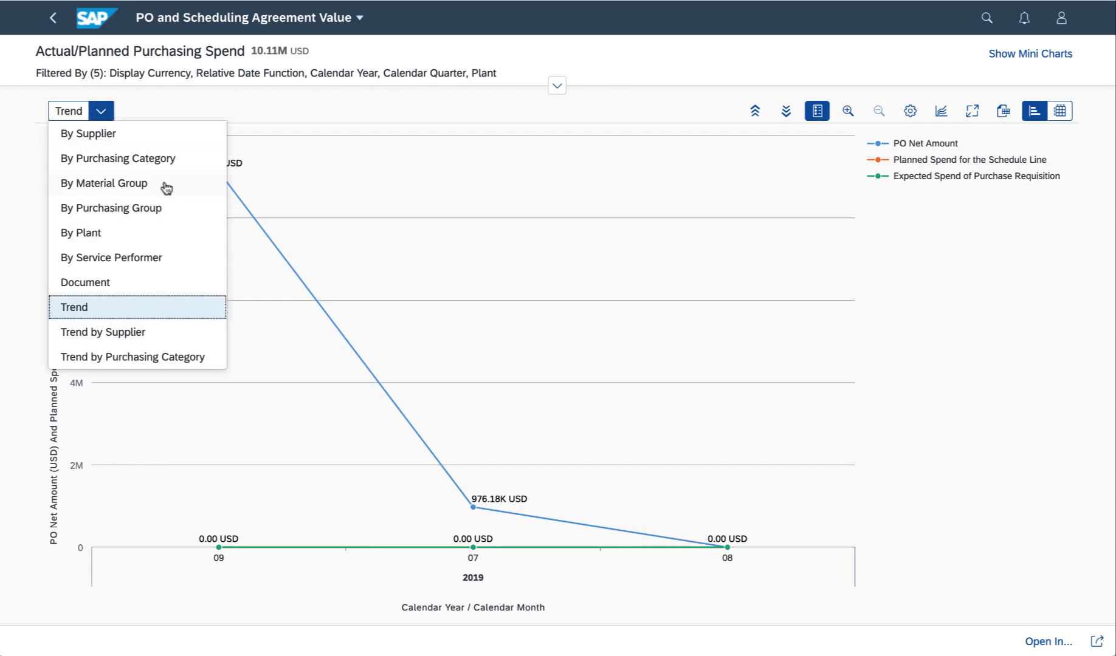
click(104, 183)
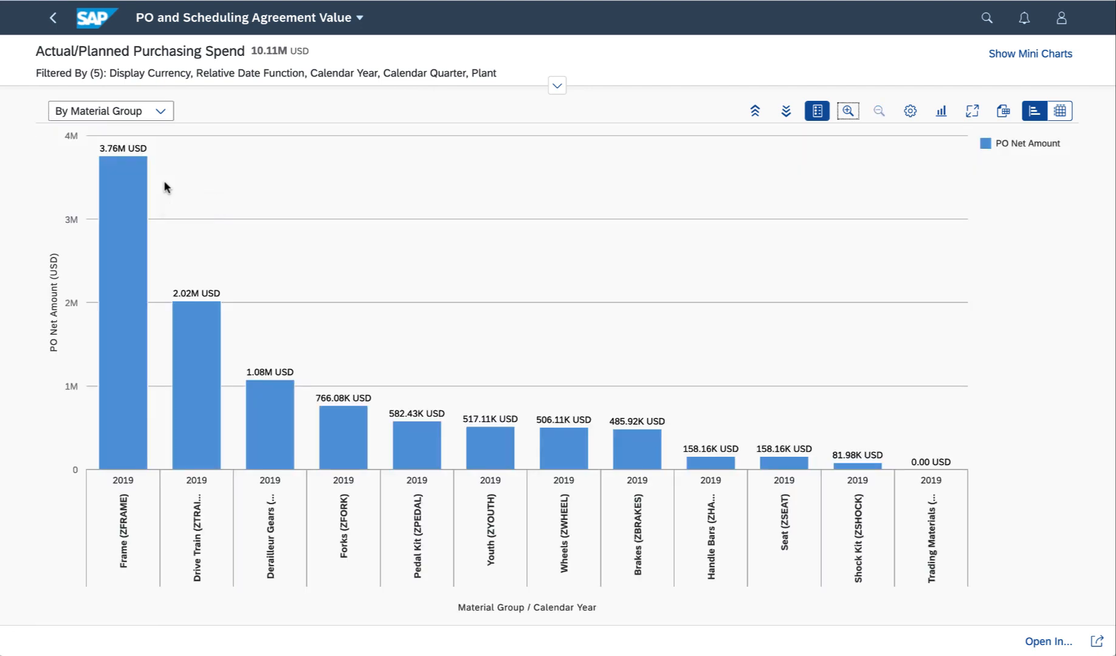
mouse_move(966, 184)
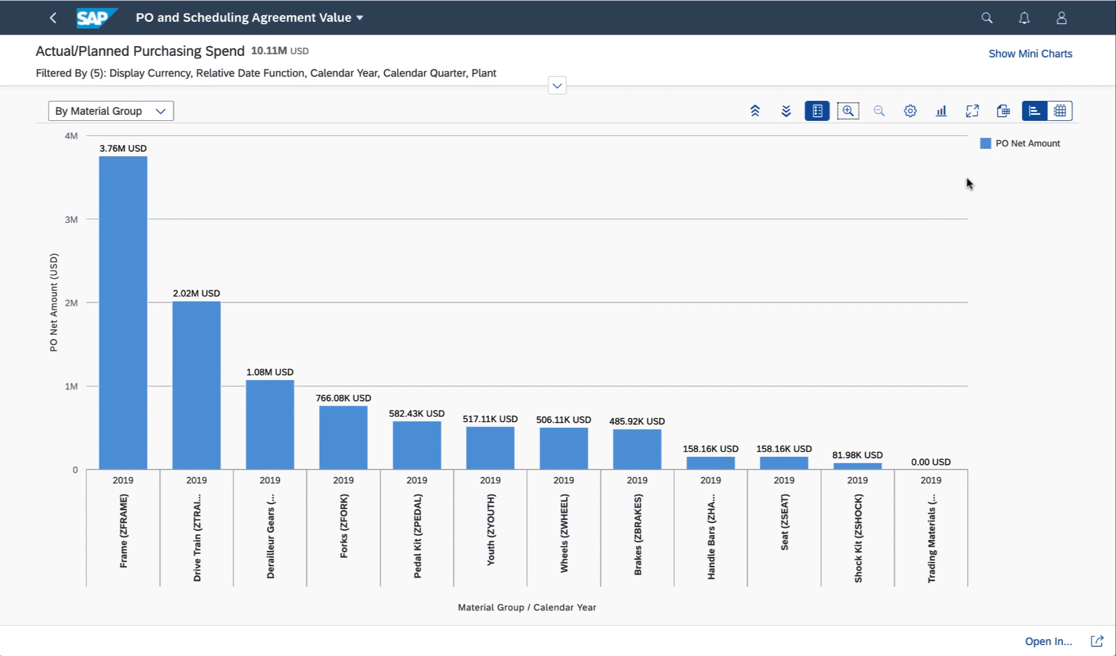
click(939, 111)
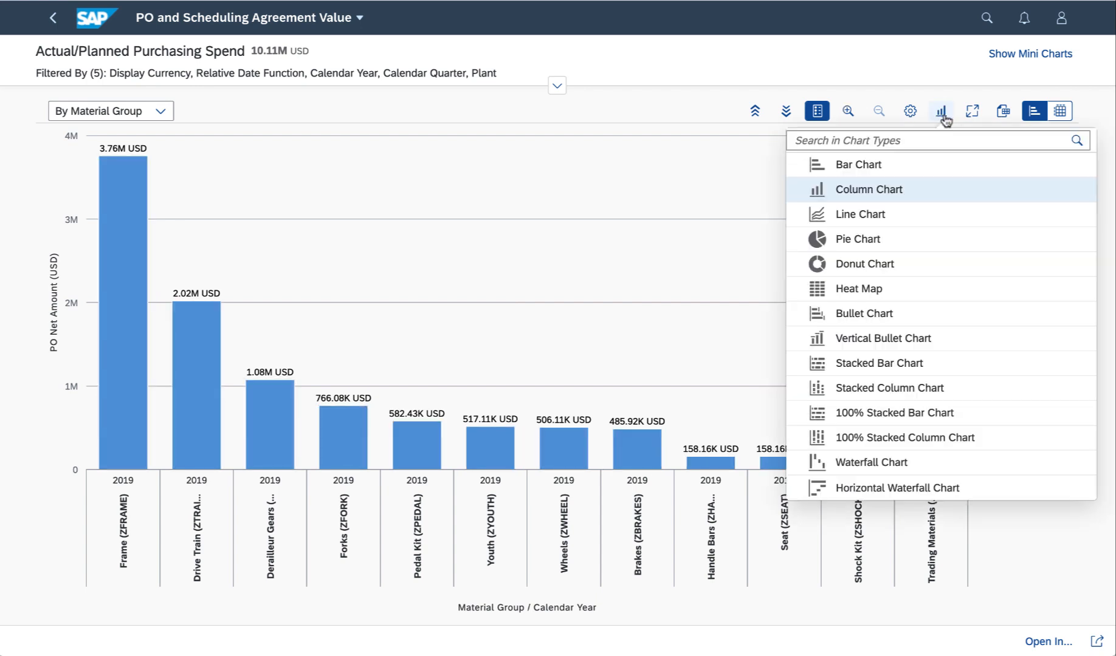
click(858, 164)
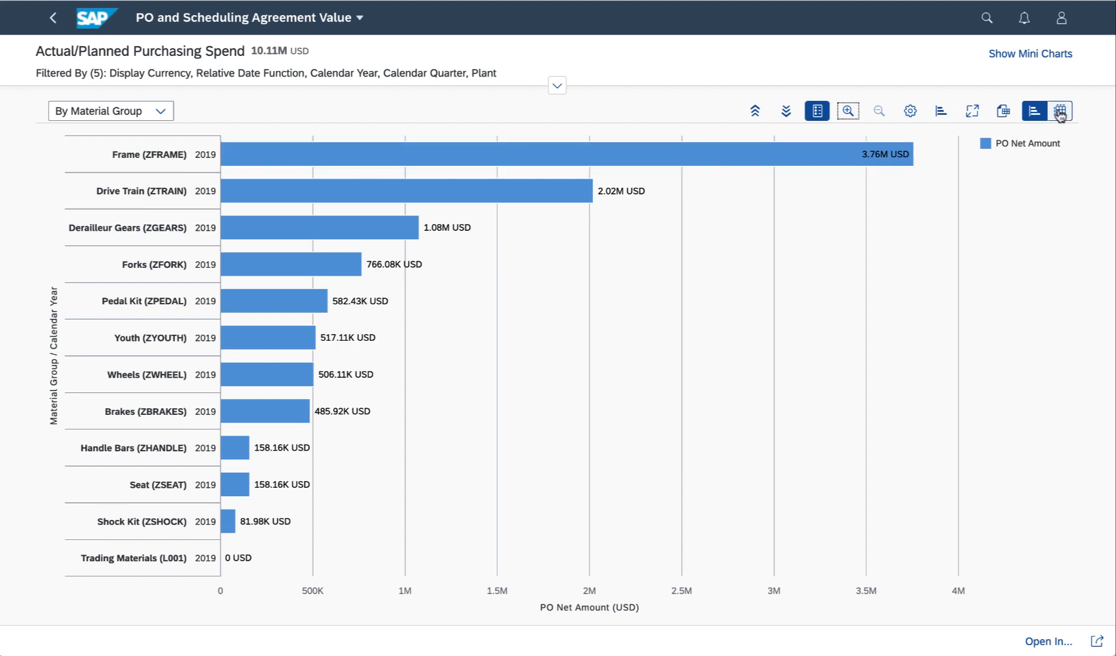
click(1060, 115)
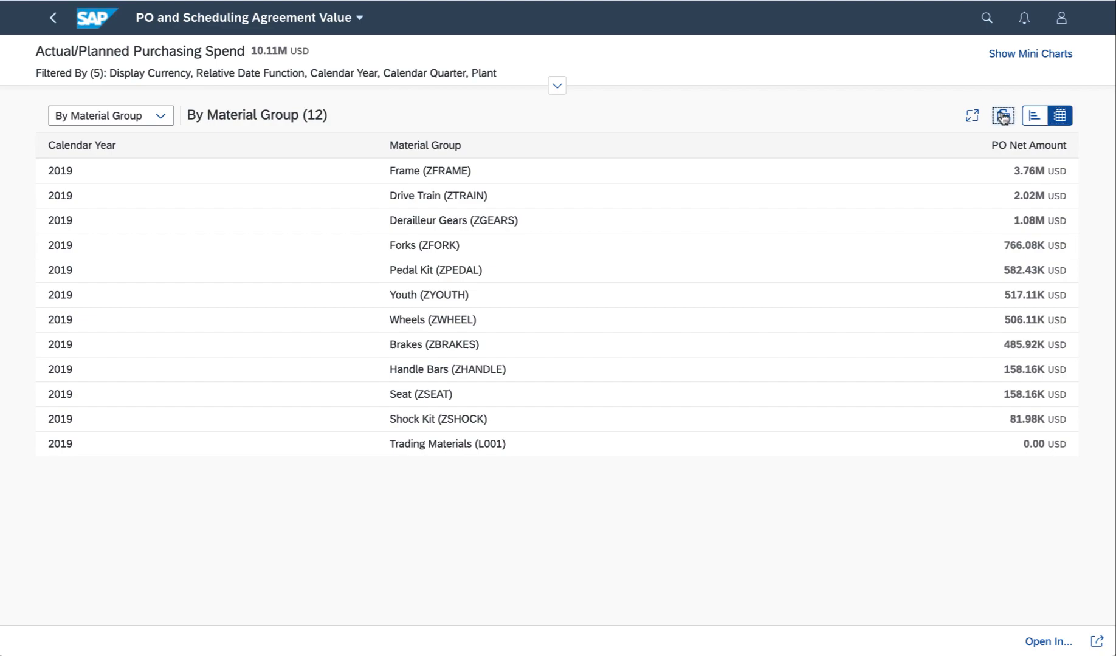
click(1003, 115)
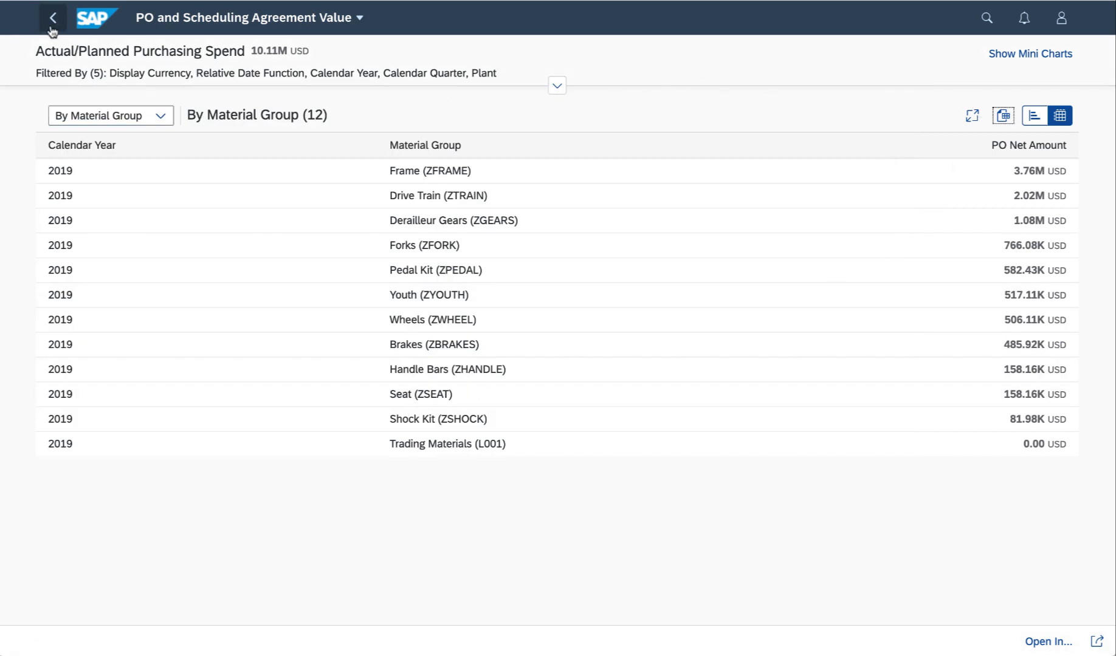
Navigate back to Procurement Overview and reveal its filter bar
click(1033, 114)
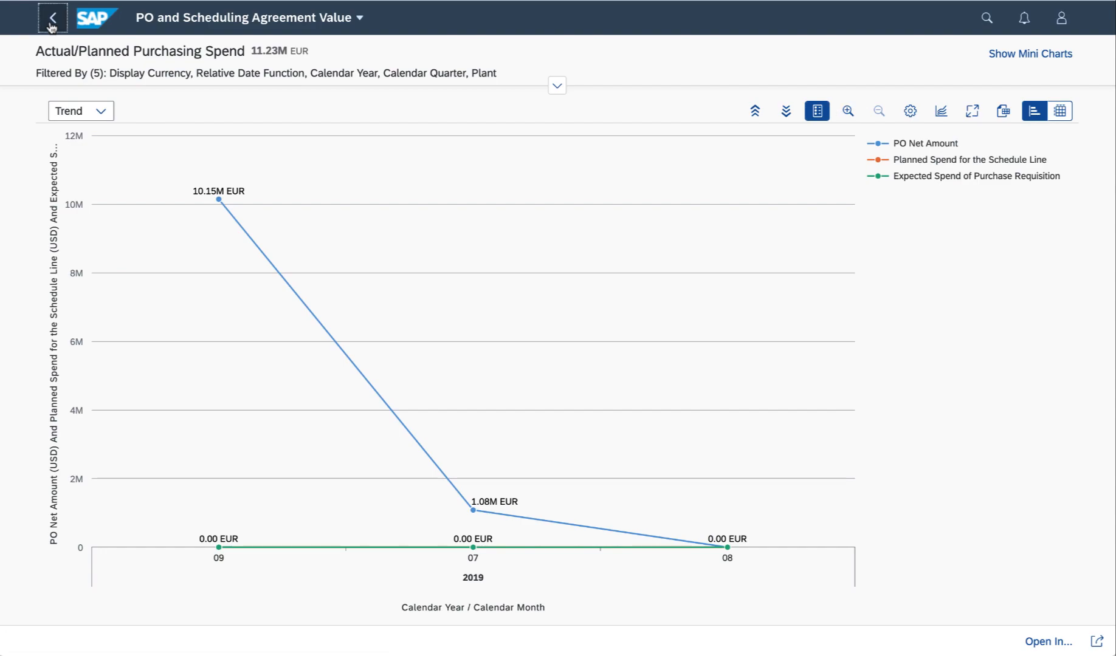
click(51, 17)
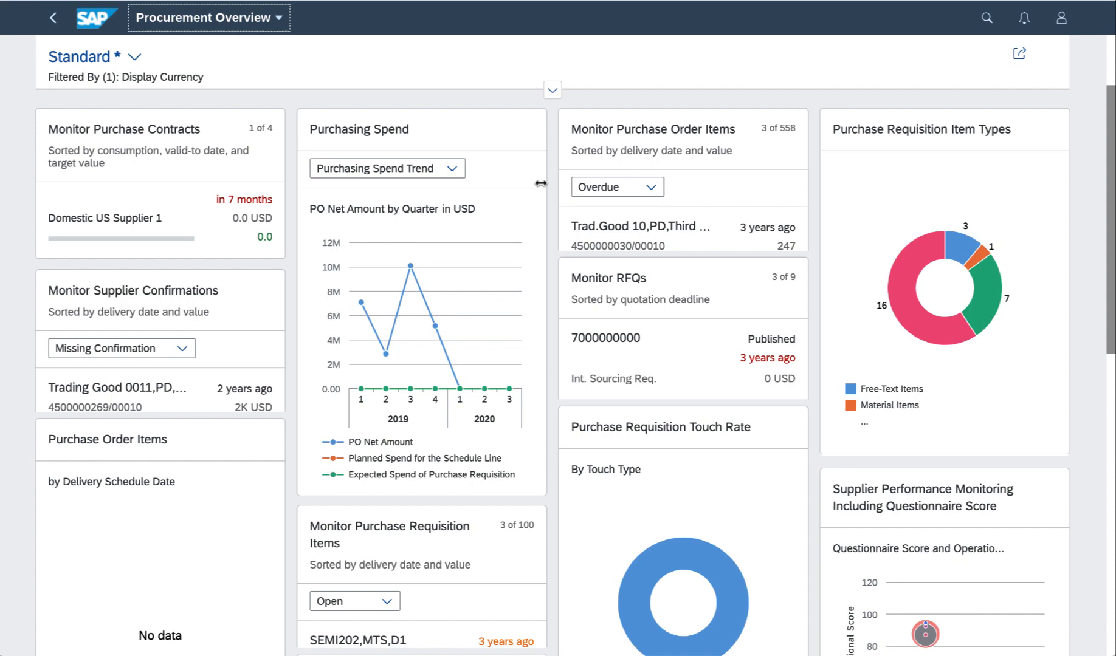
click(552, 90)
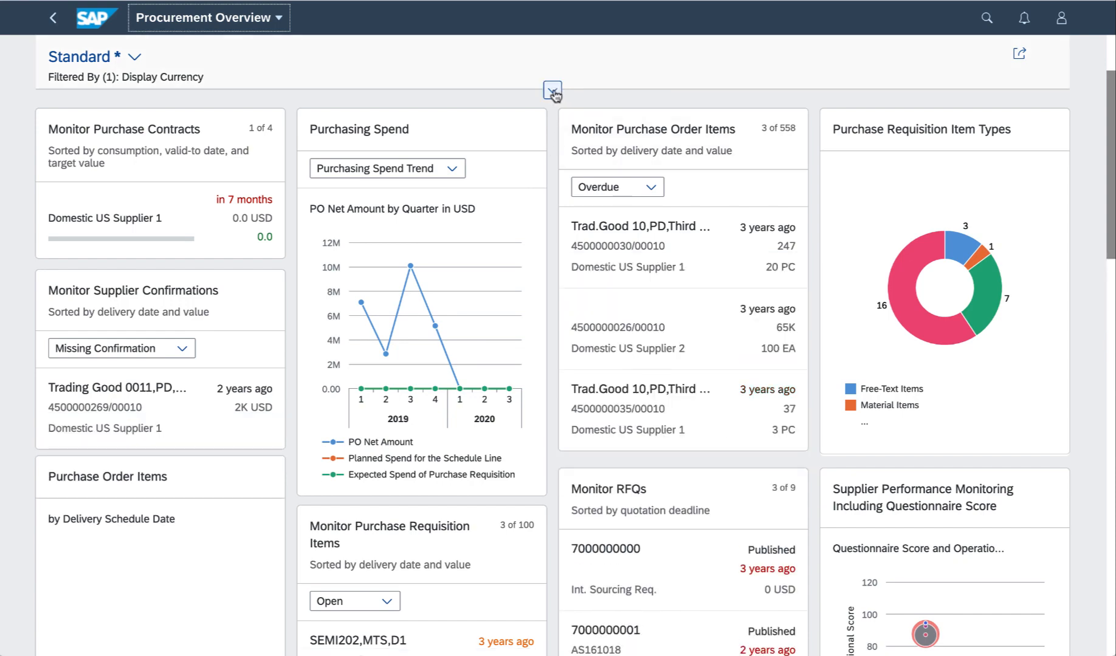
Filter the overview cards to Material Group Youth (ZYOUTH) and apply with Go
click(551, 91)
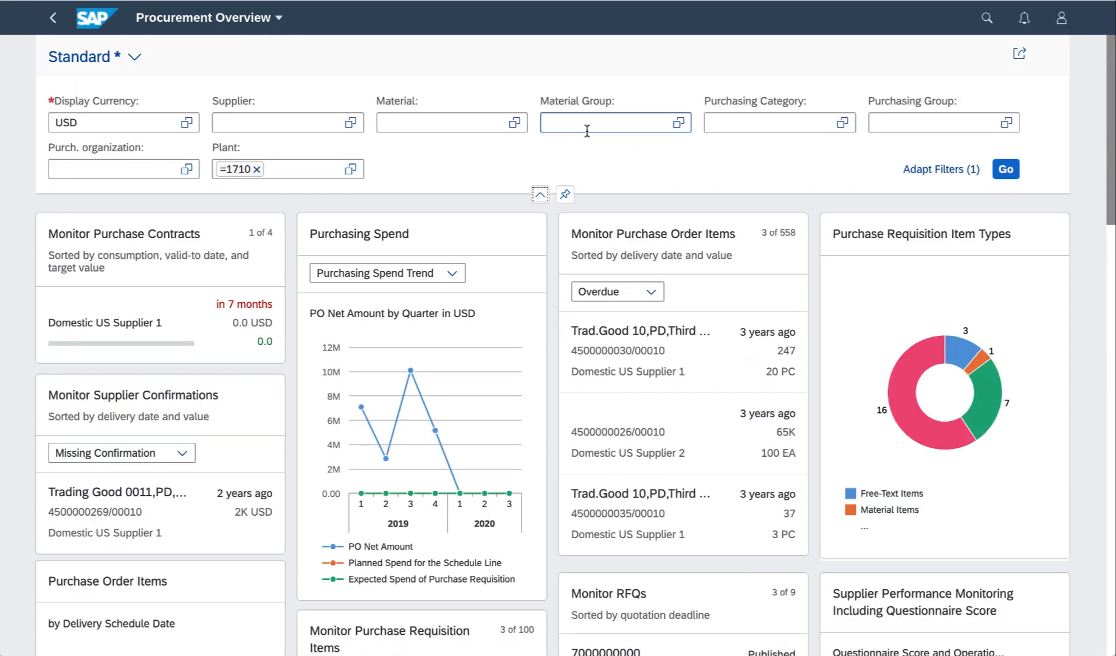
text(y)
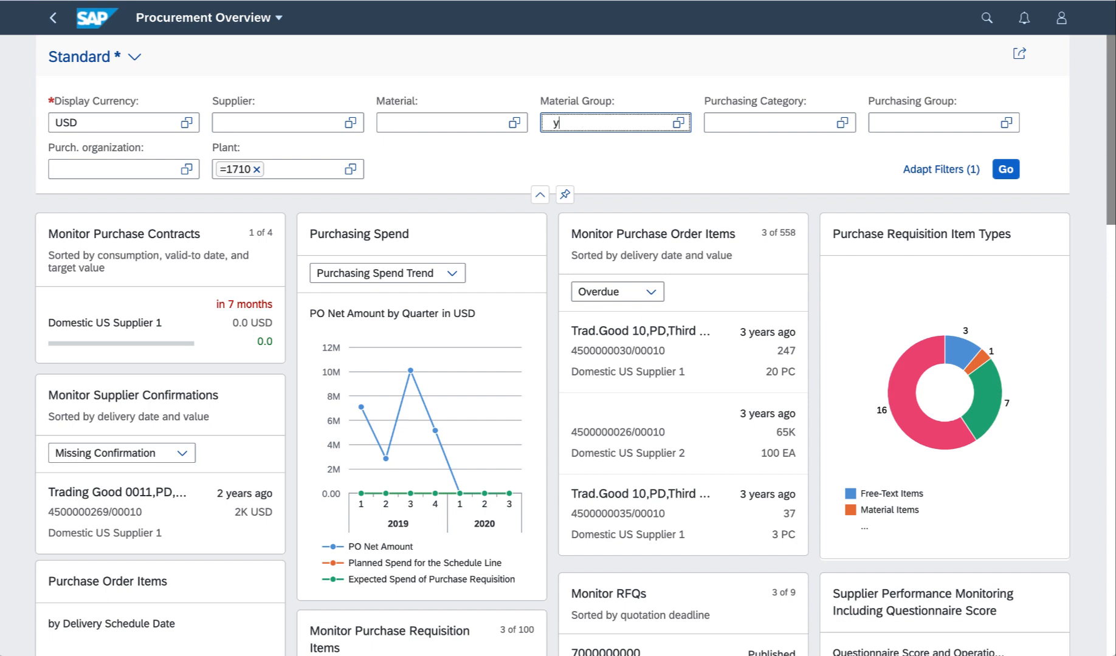
text(ou)
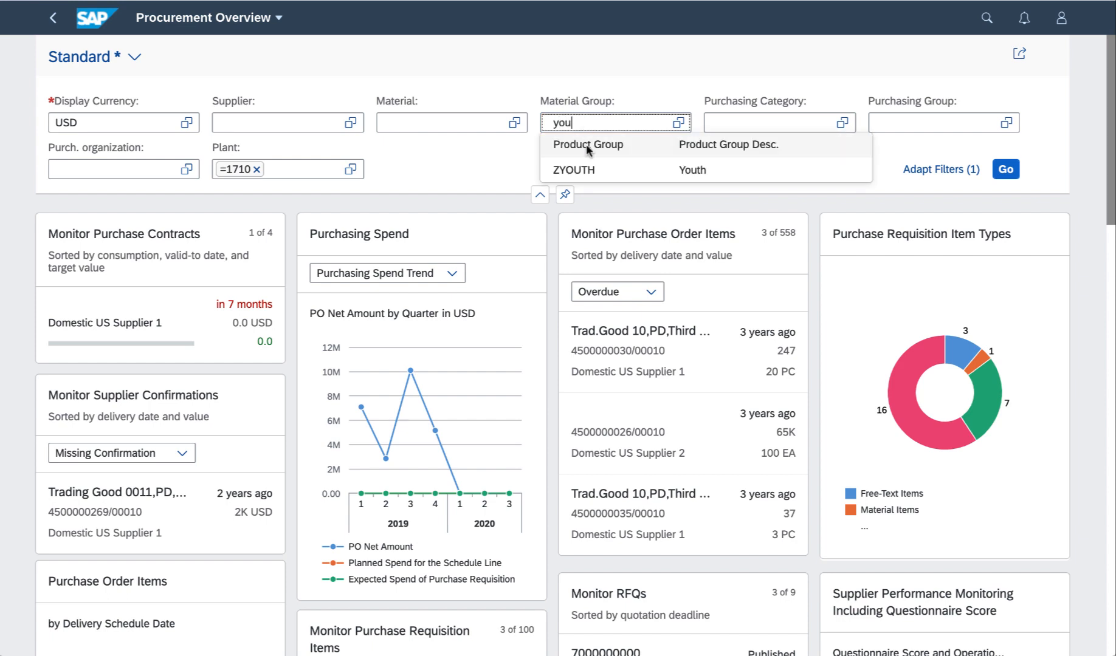
click(572, 169)
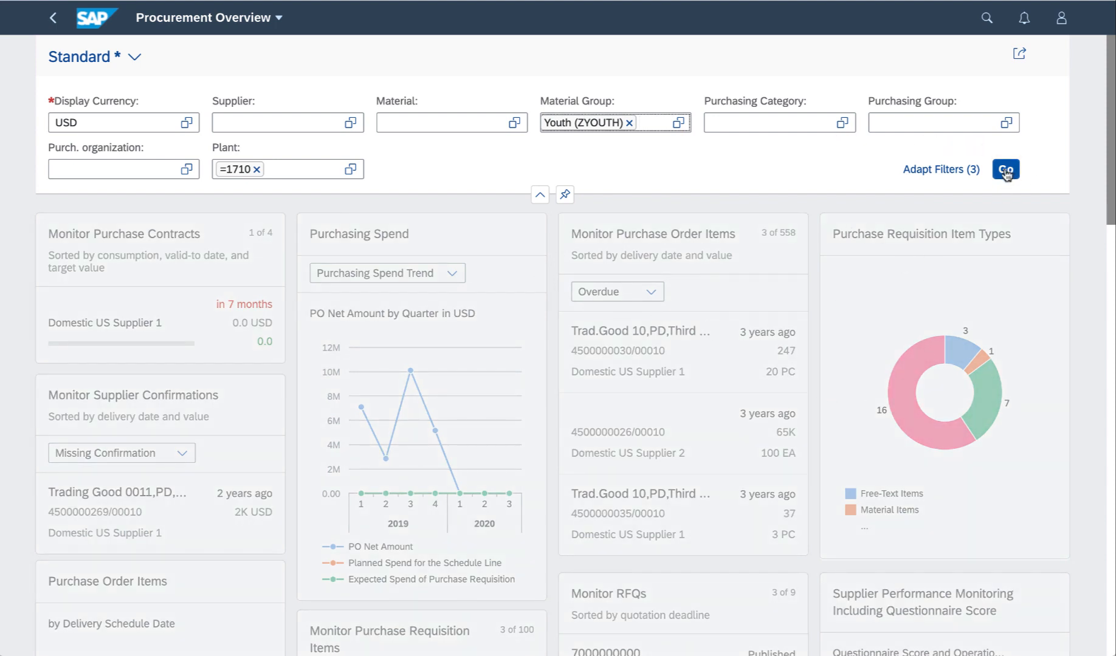
click(1004, 169)
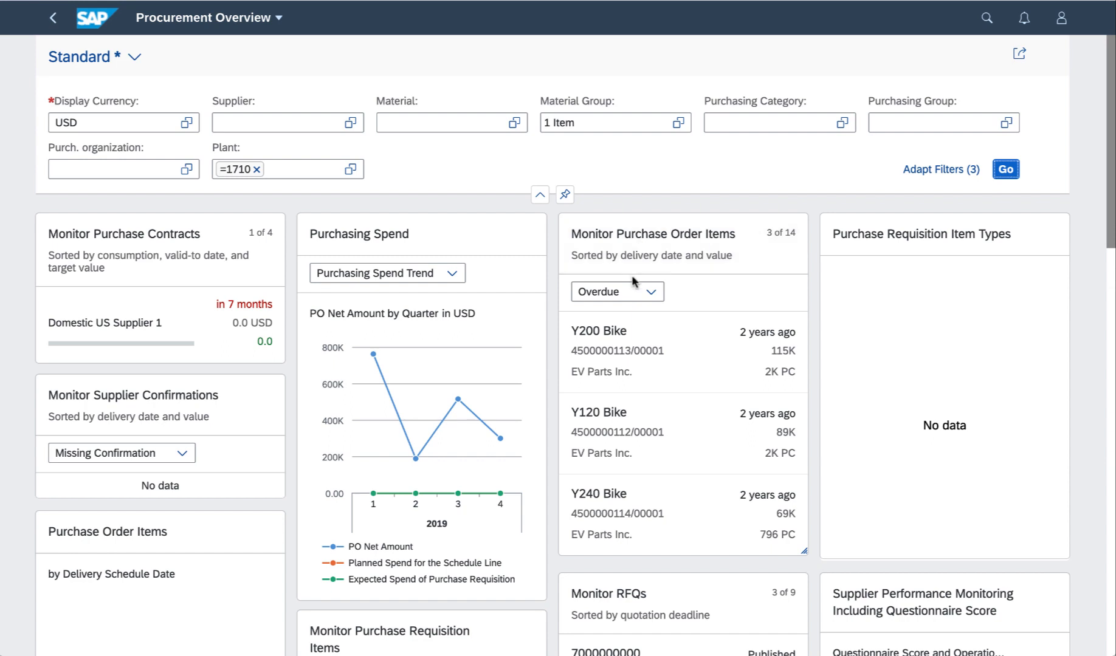
Switch the Monitor Purchase Order Items card to In Approval items, then back to Overdue
click(649, 291)
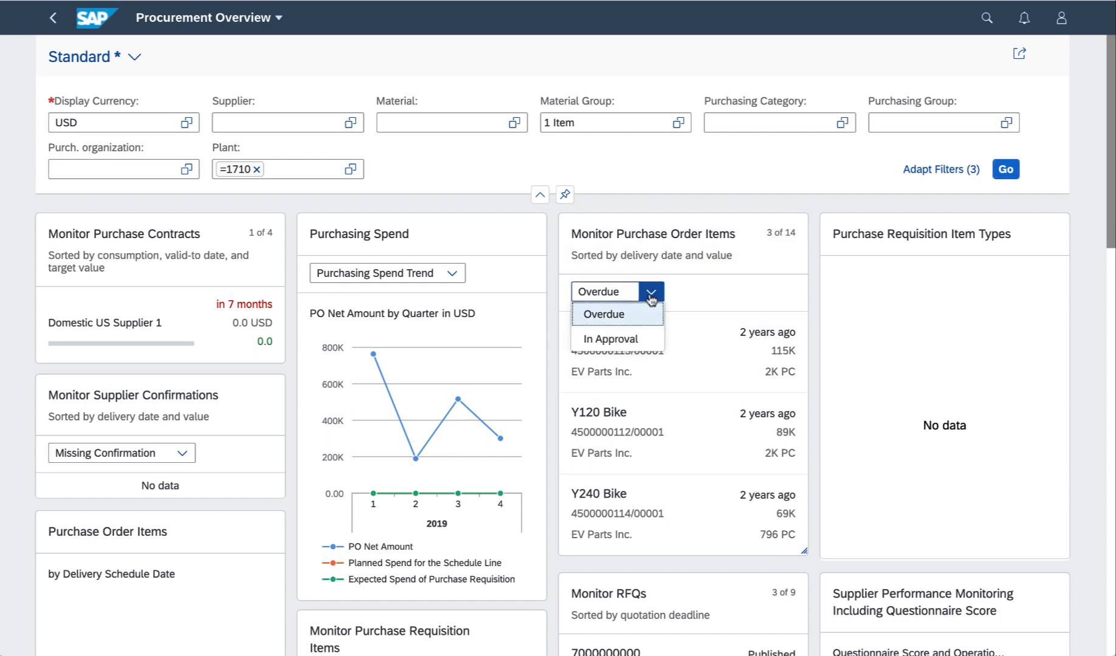
click(610, 337)
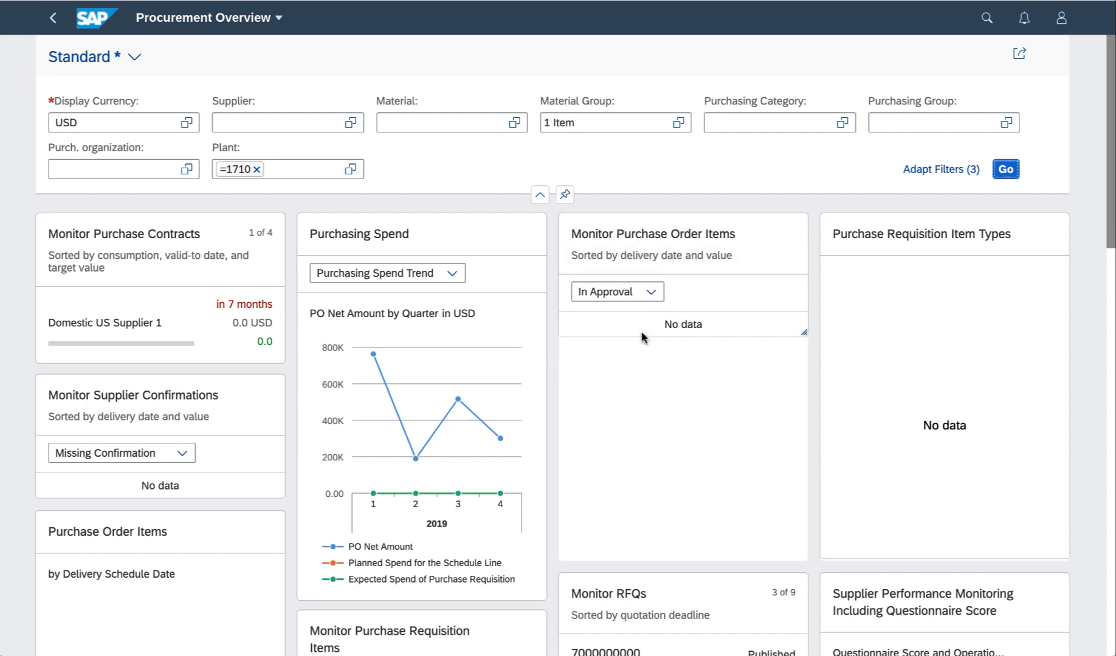
click(616, 291)
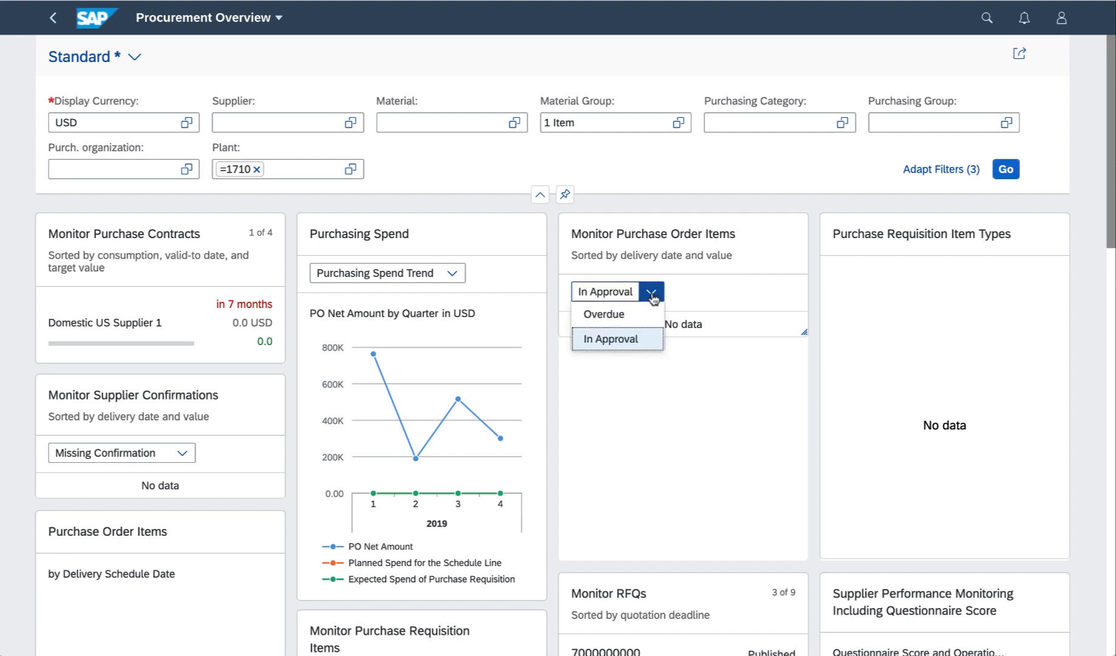
click(603, 313)
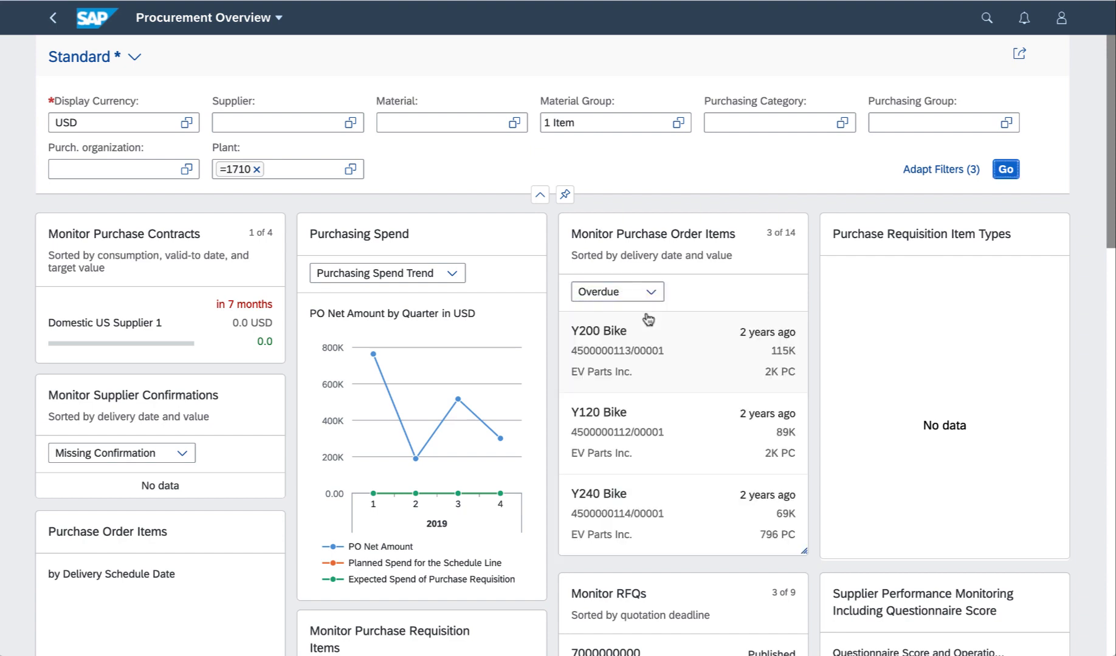
mouse_move(636, 507)
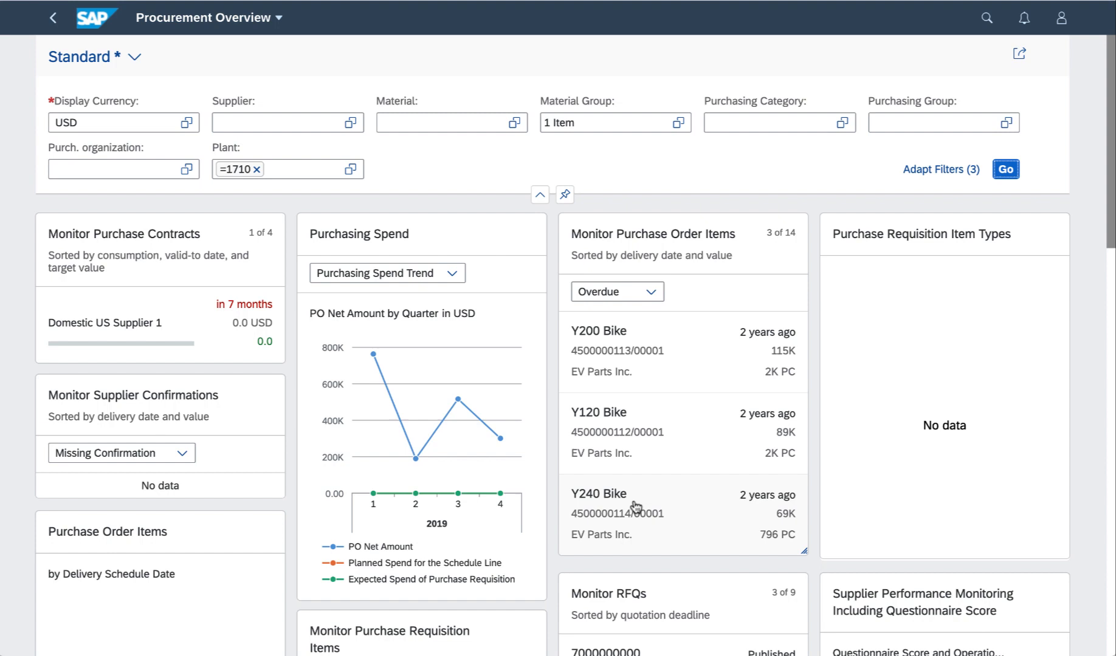
mouse_move(823, 557)
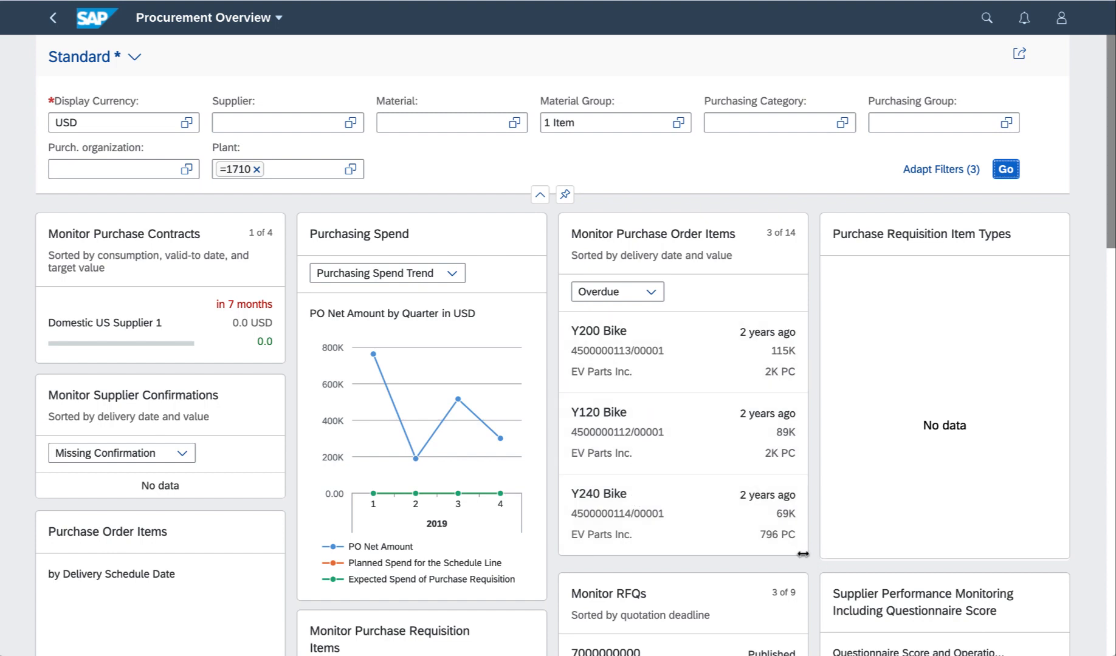
Scroll the overview and expand the header filter bar again
scroll(down, 3)
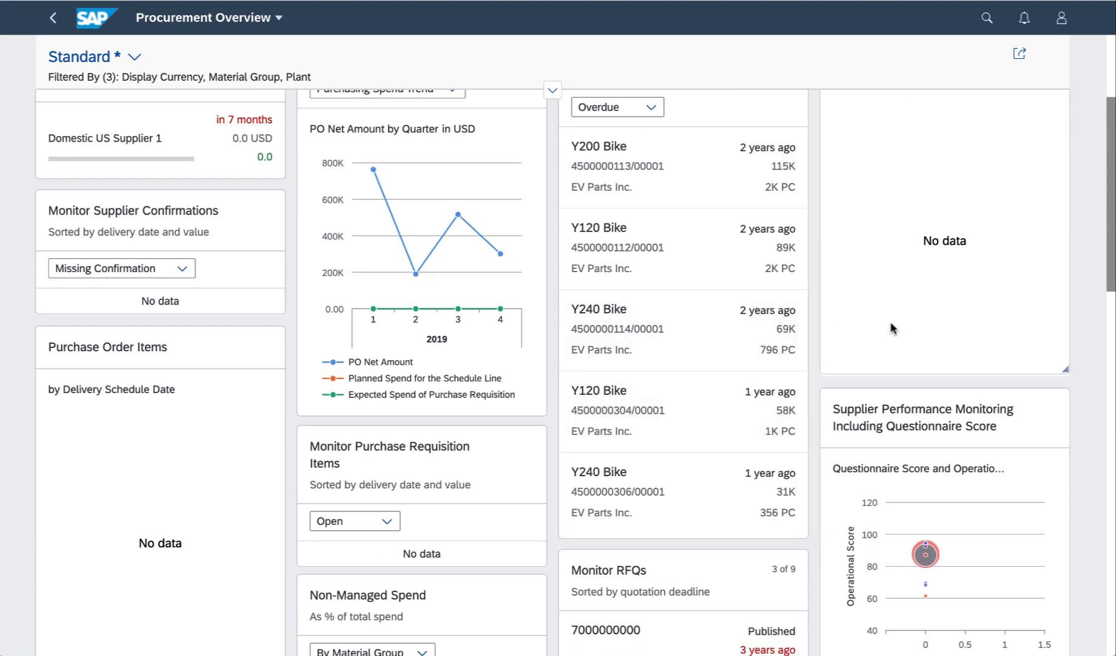
scroll(down, 3)
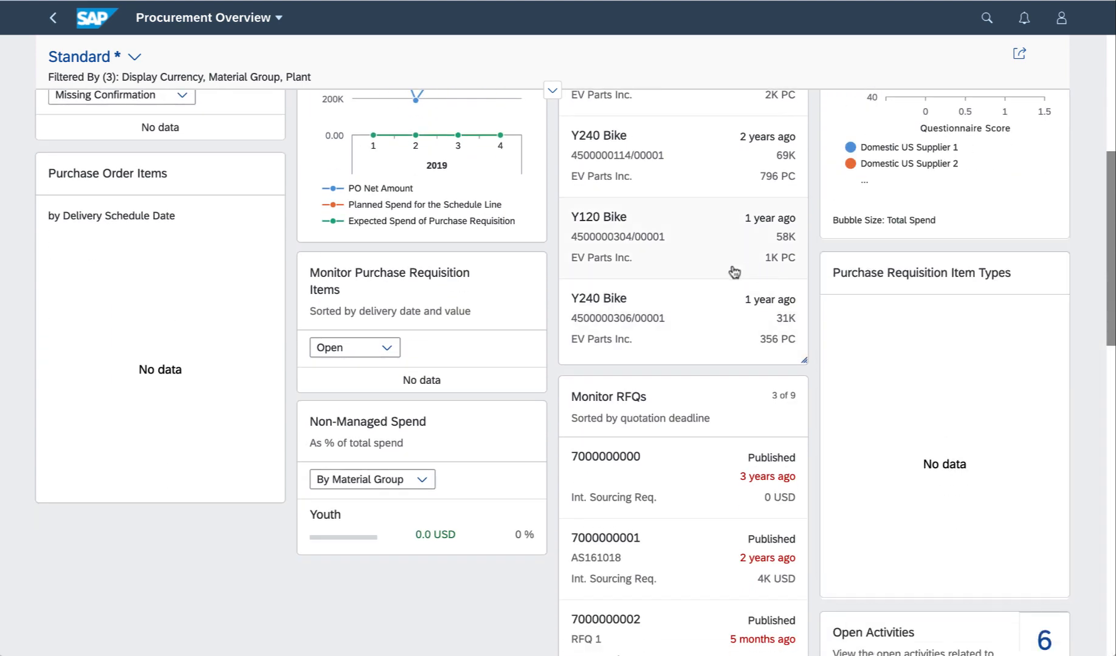
click(539, 90)
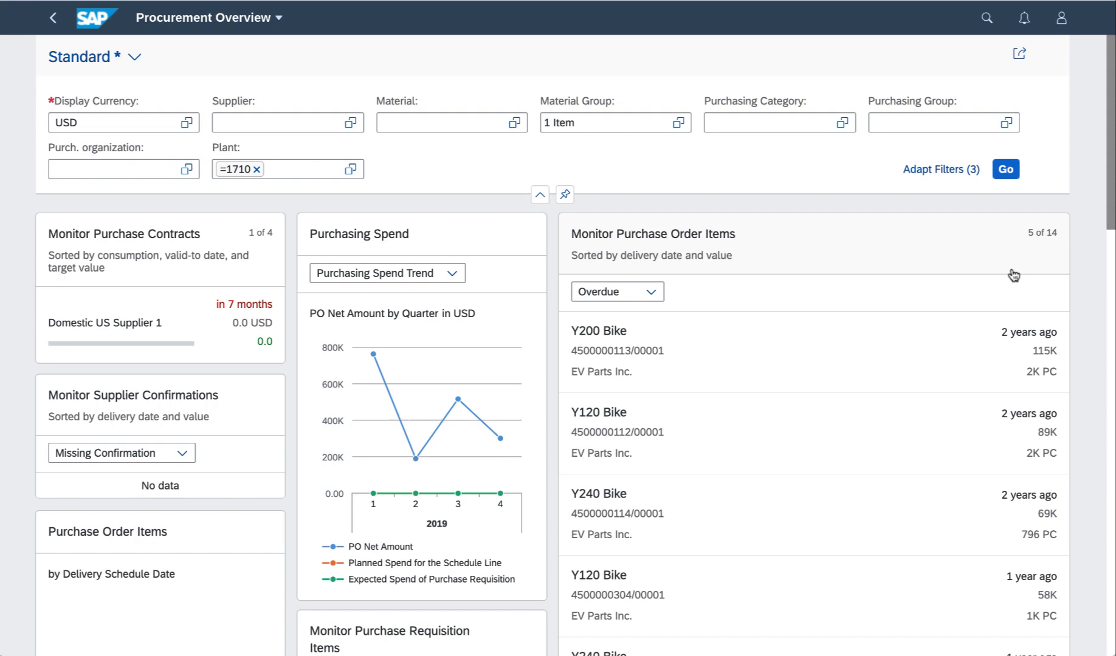
mouse_move(704, 269)
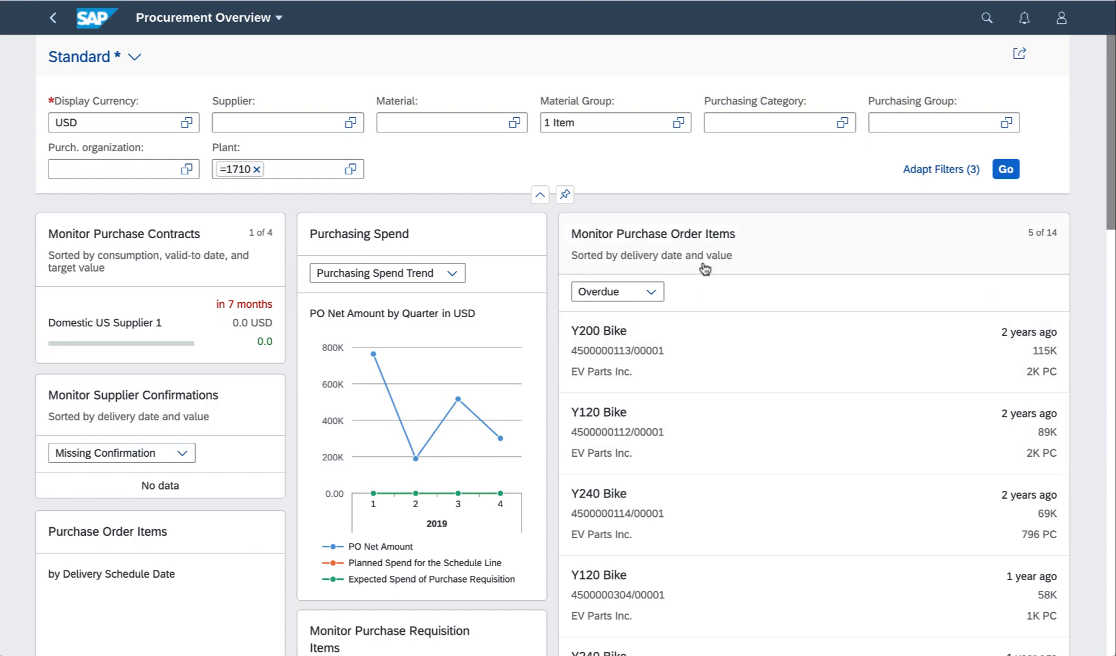
mouse_move(717, 451)
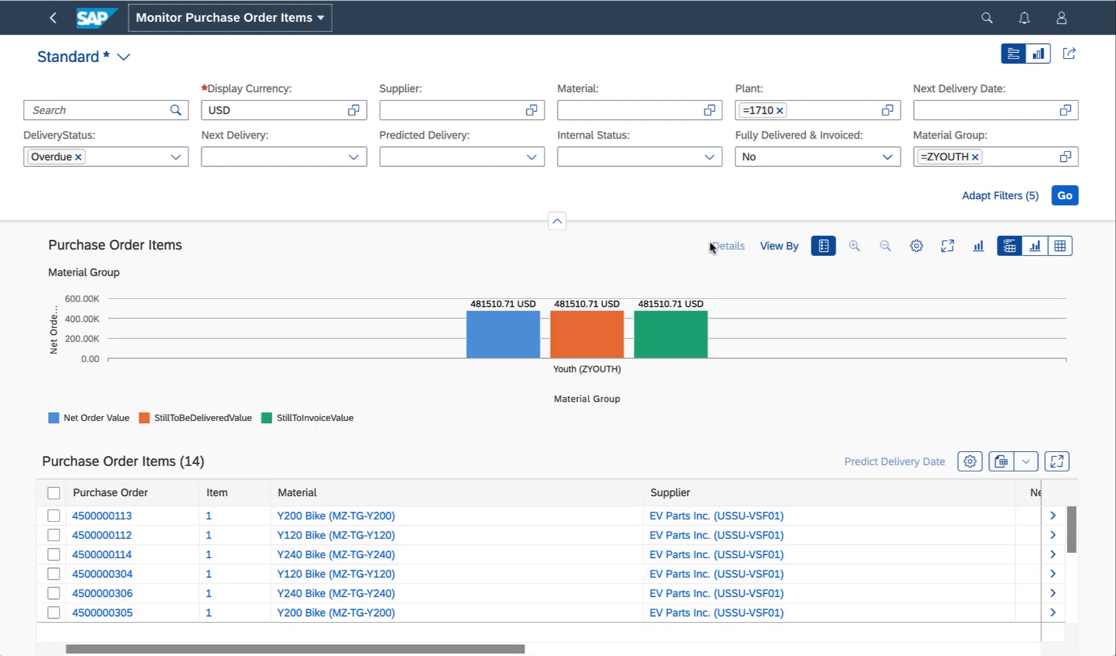
mouse_move(673, 214)
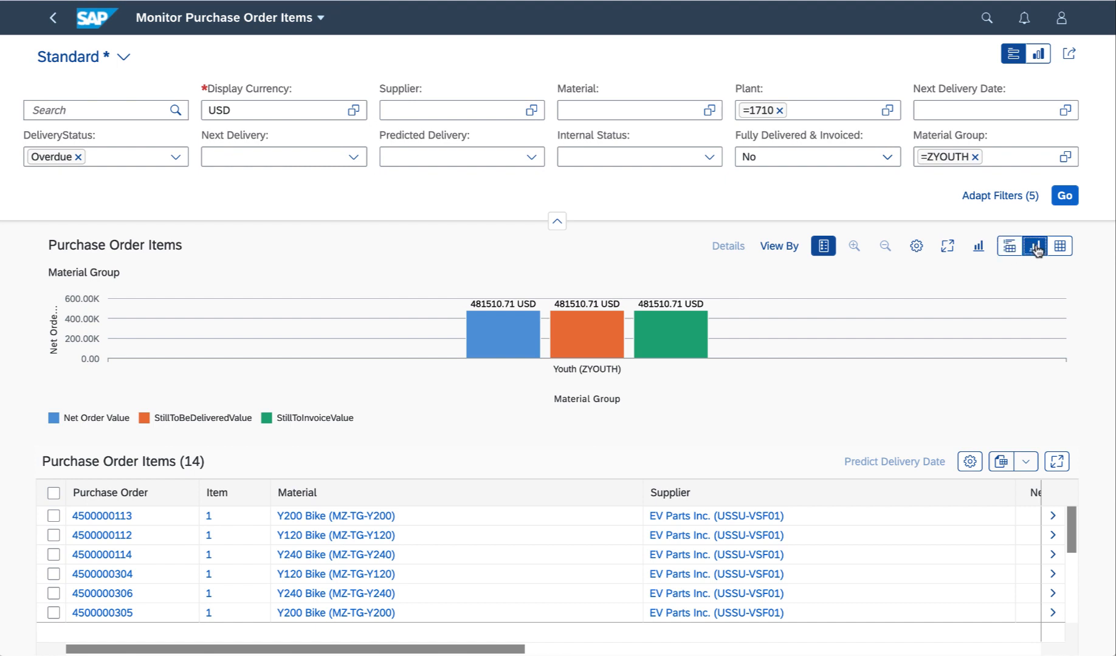
Show only the order-value chart in Monitor Purchase Order Items, hiding the table
click(1003, 246)
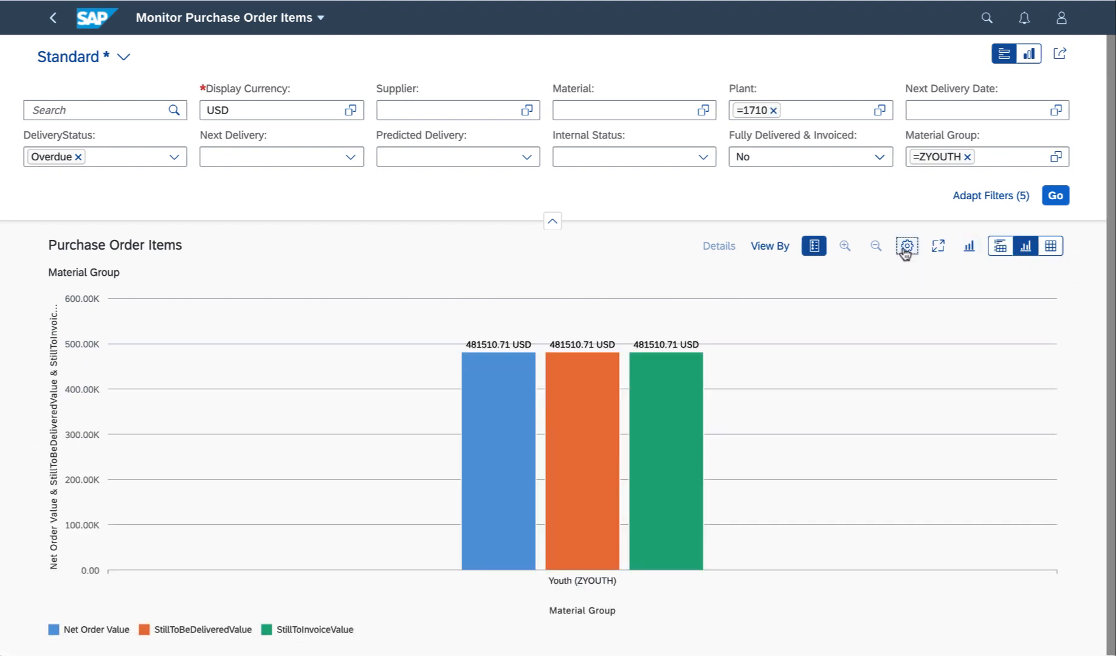
Add Order Status as a chart dimension in View Settings and apply it
click(906, 245)
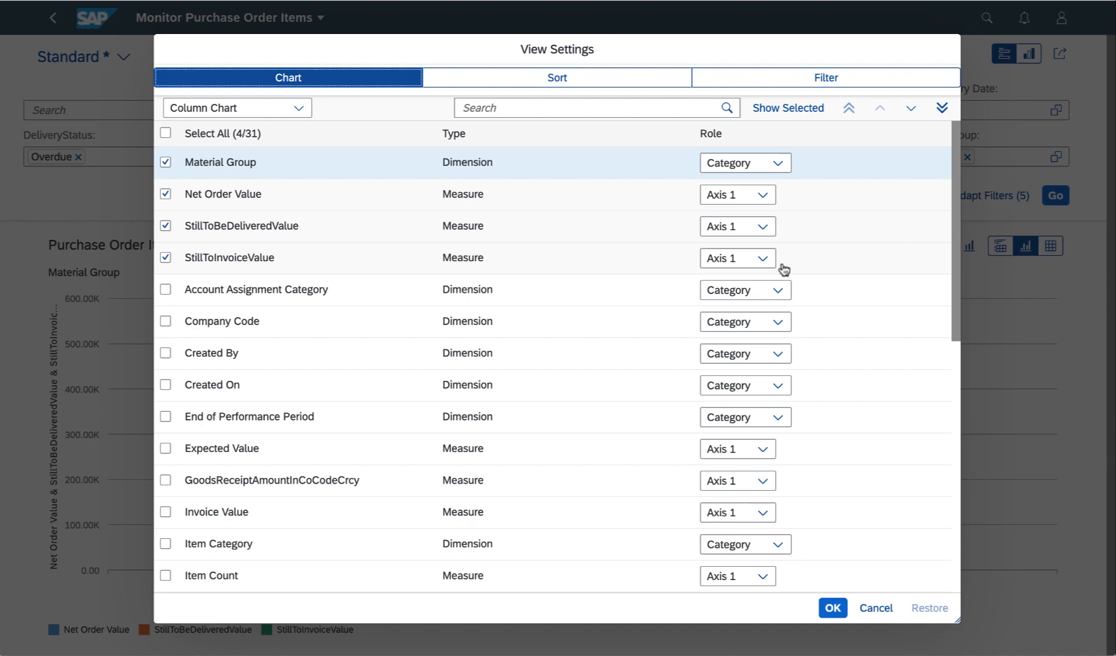
mouse_move(956, 478)
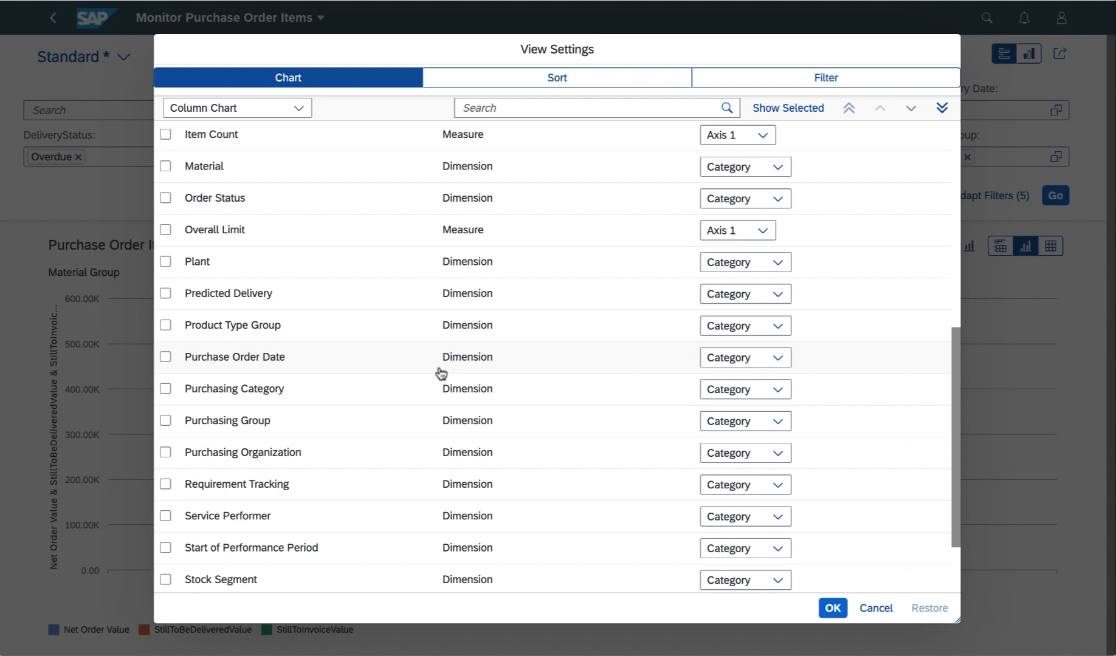
click(166, 198)
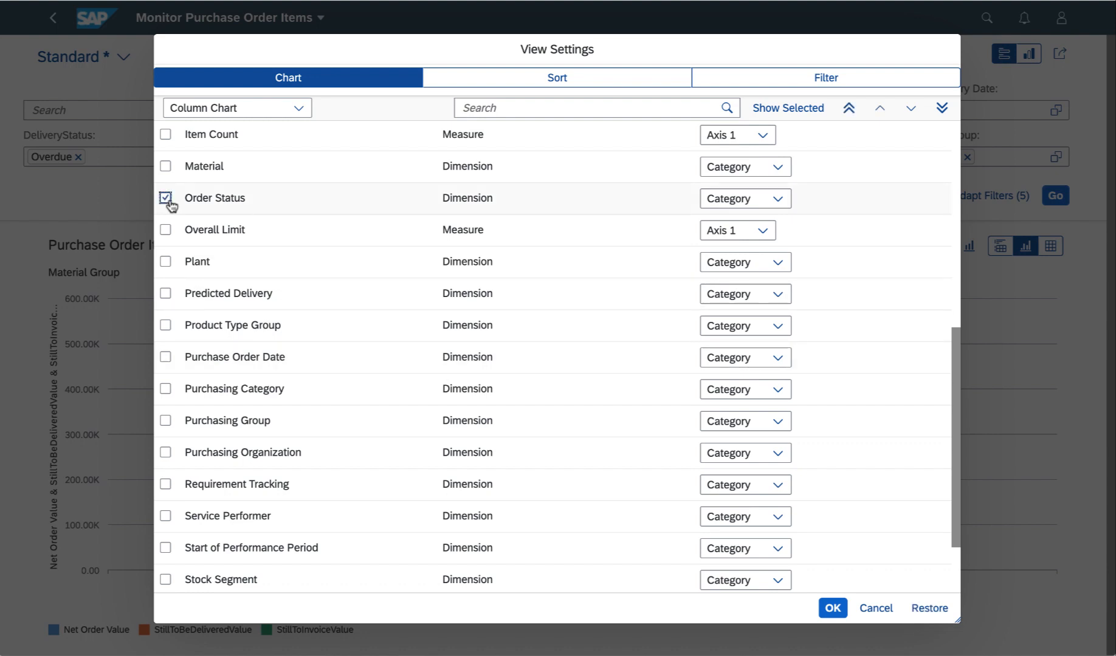
click(165, 198)
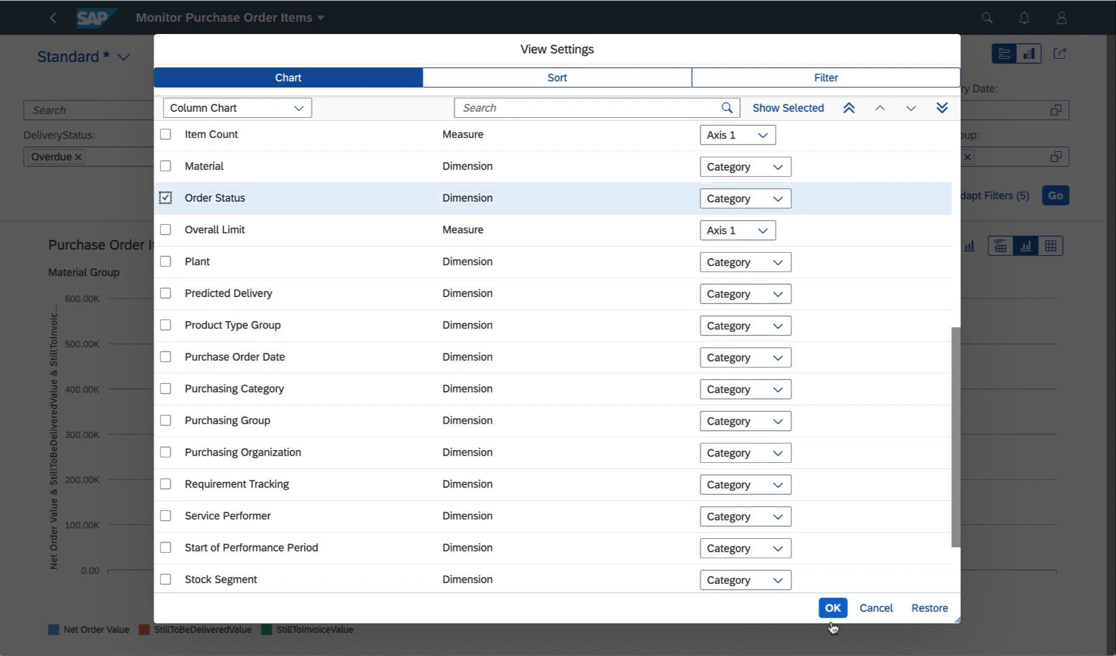
click(831, 608)
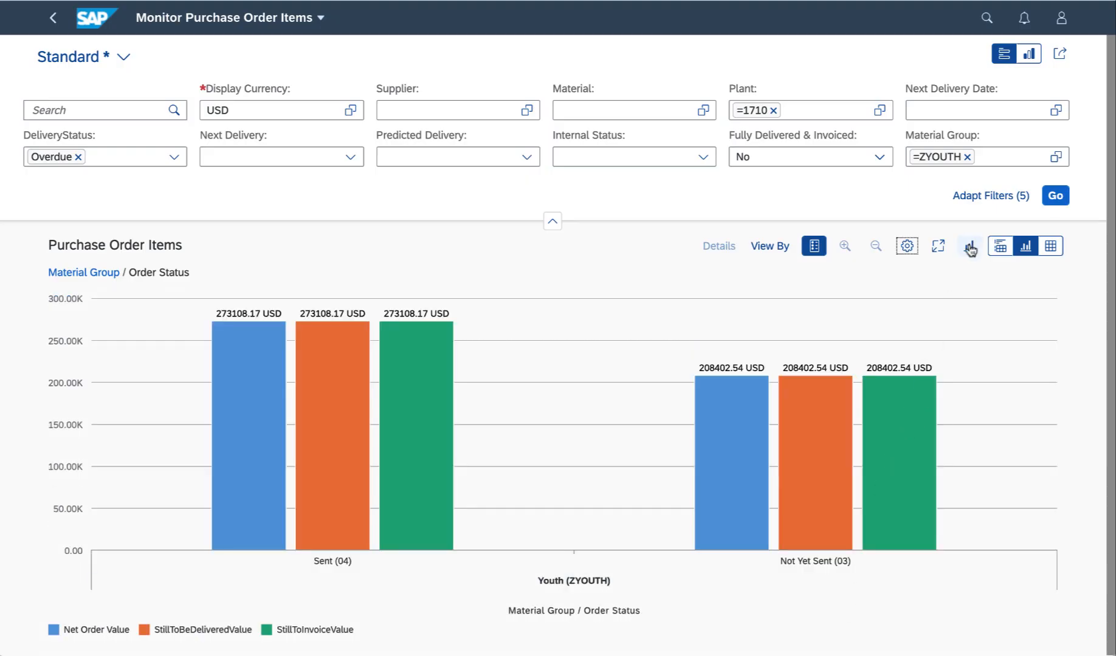
Use a Combined Column Line Chart with the table beneath, then keep only the Not Yet Sent table
click(968, 246)
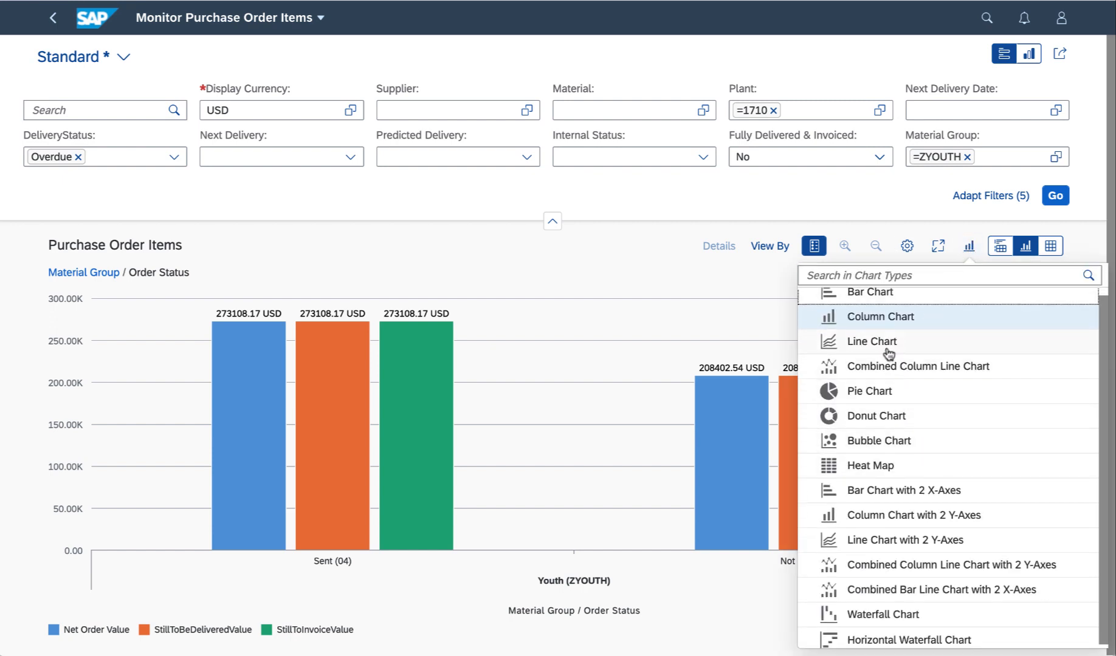
click(917, 366)
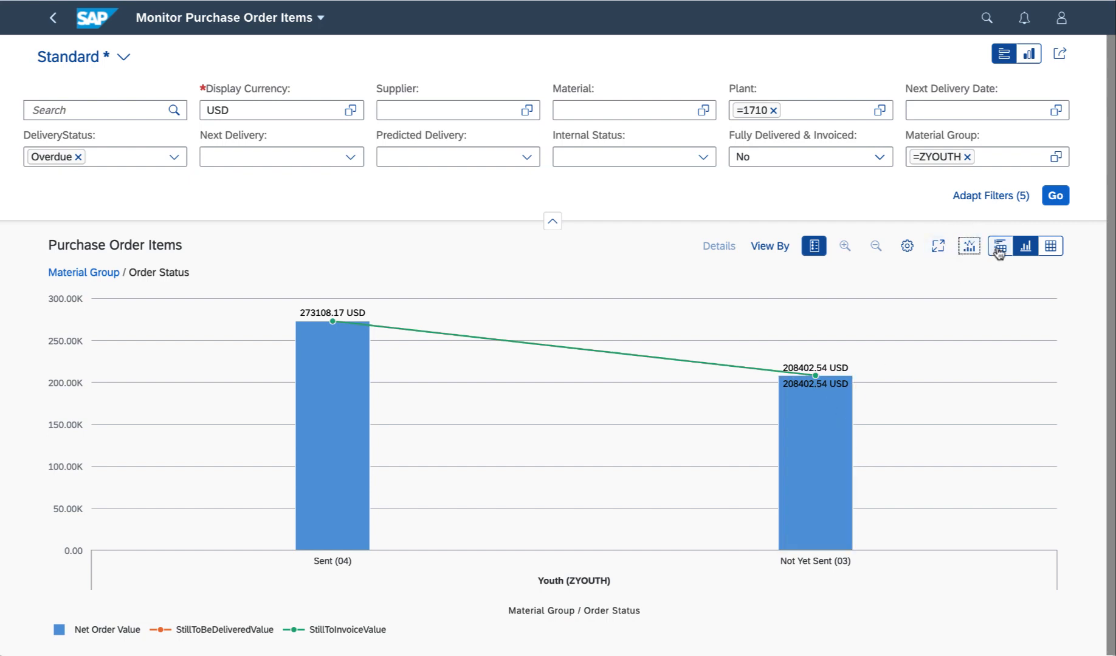
mouse_move(1000, 246)
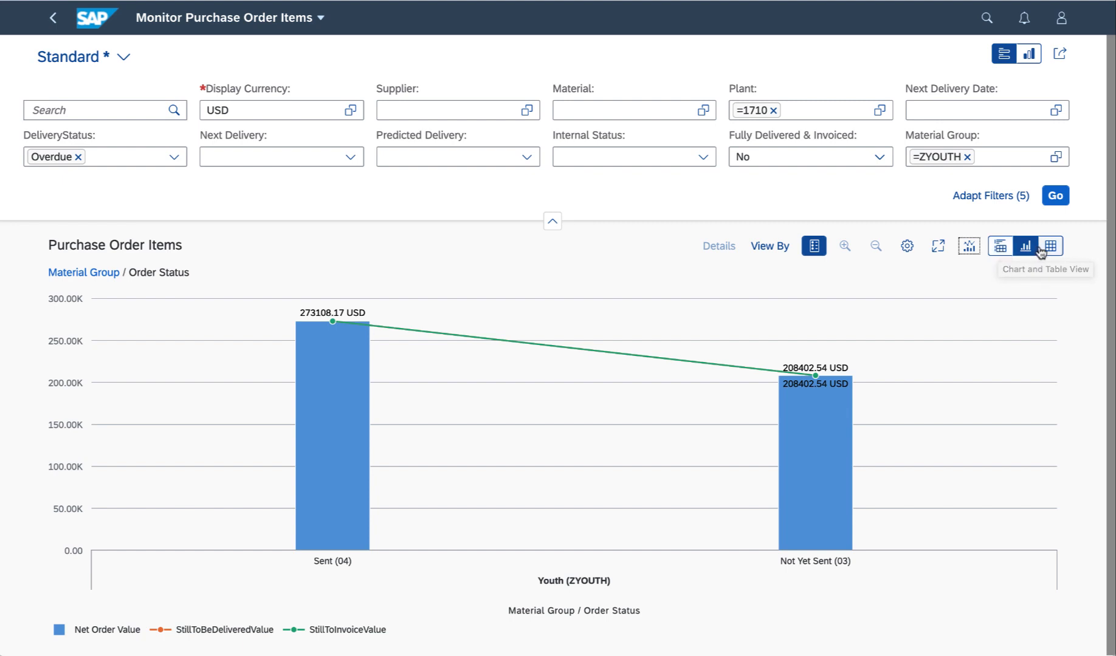
click(1012, 246)
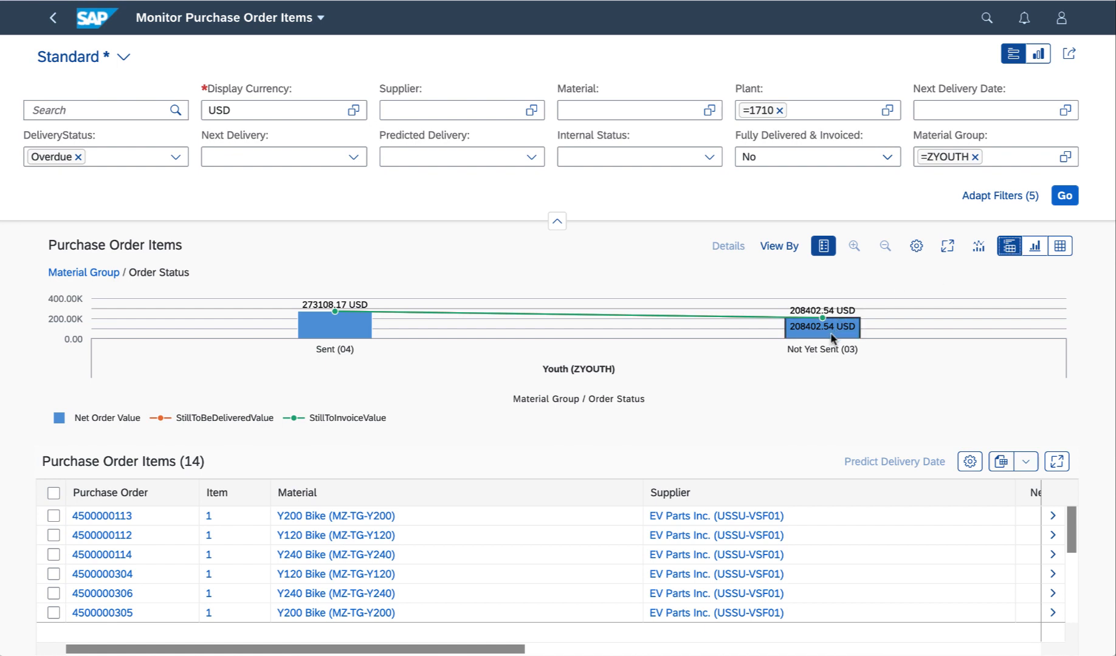
mouse_move(165, 442)
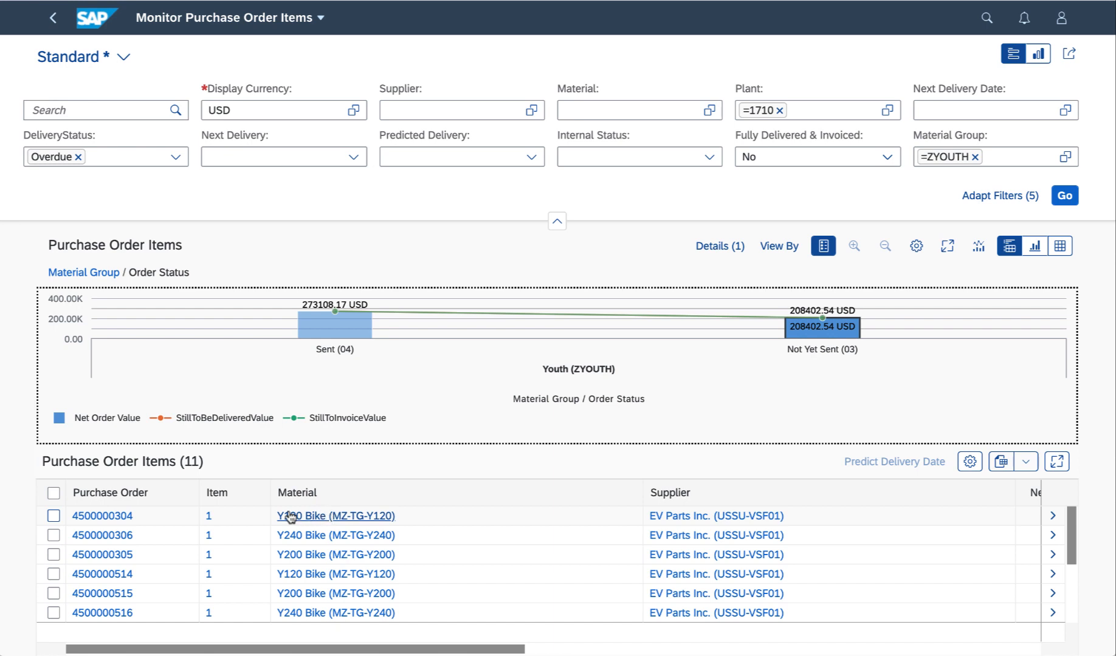
mouse_move(142, 525)
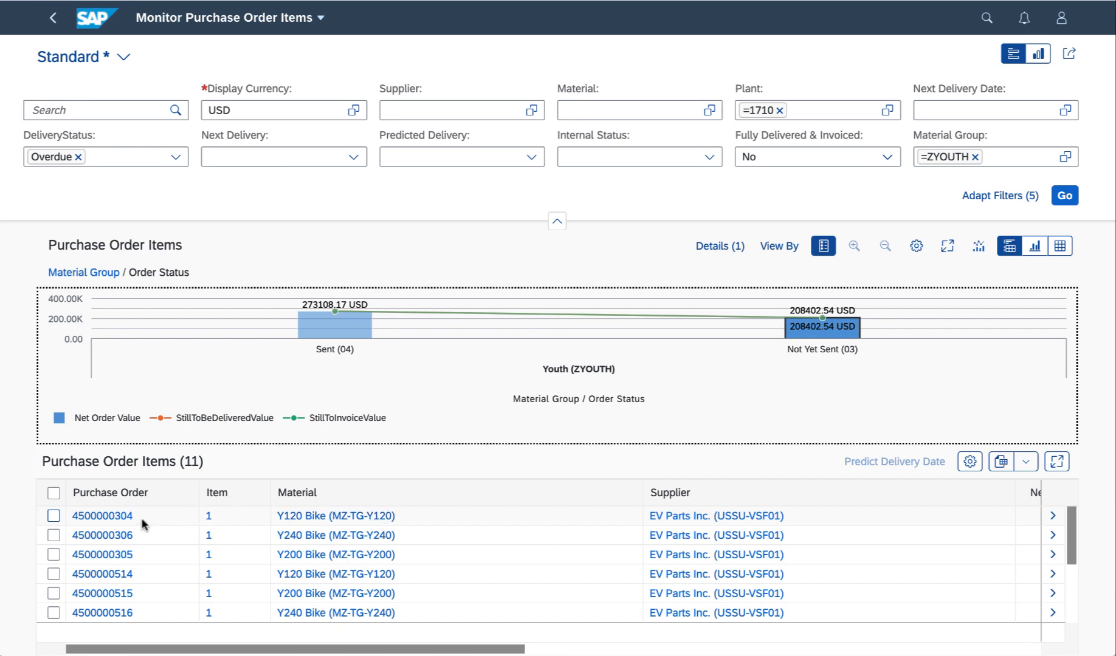
mouse_move(571, 429)
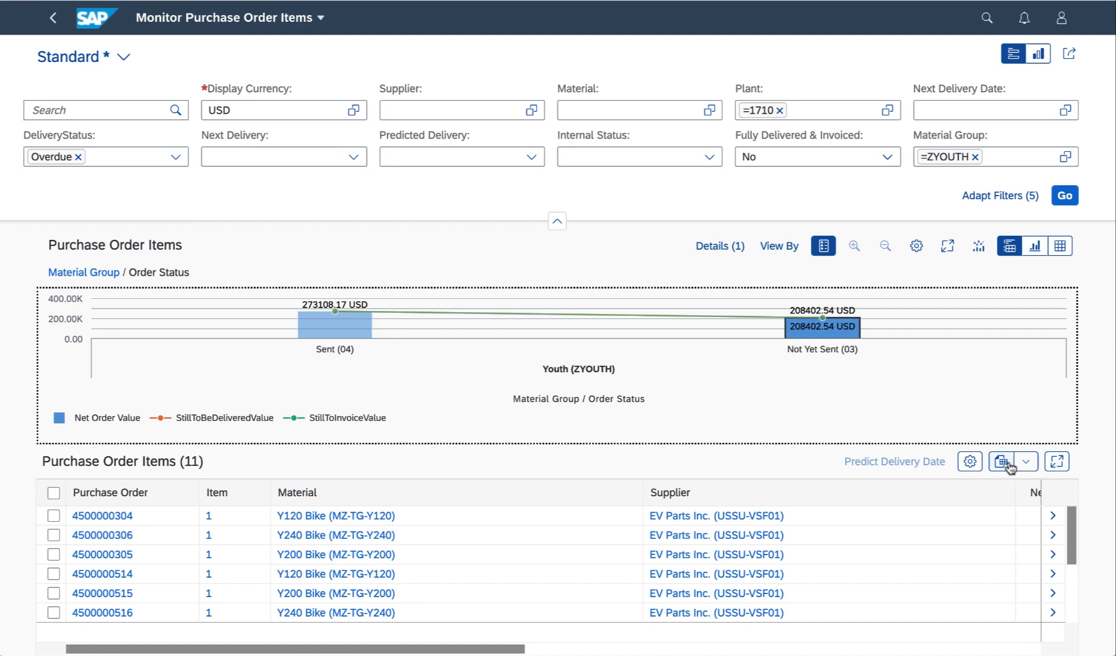
click(1028, 462)
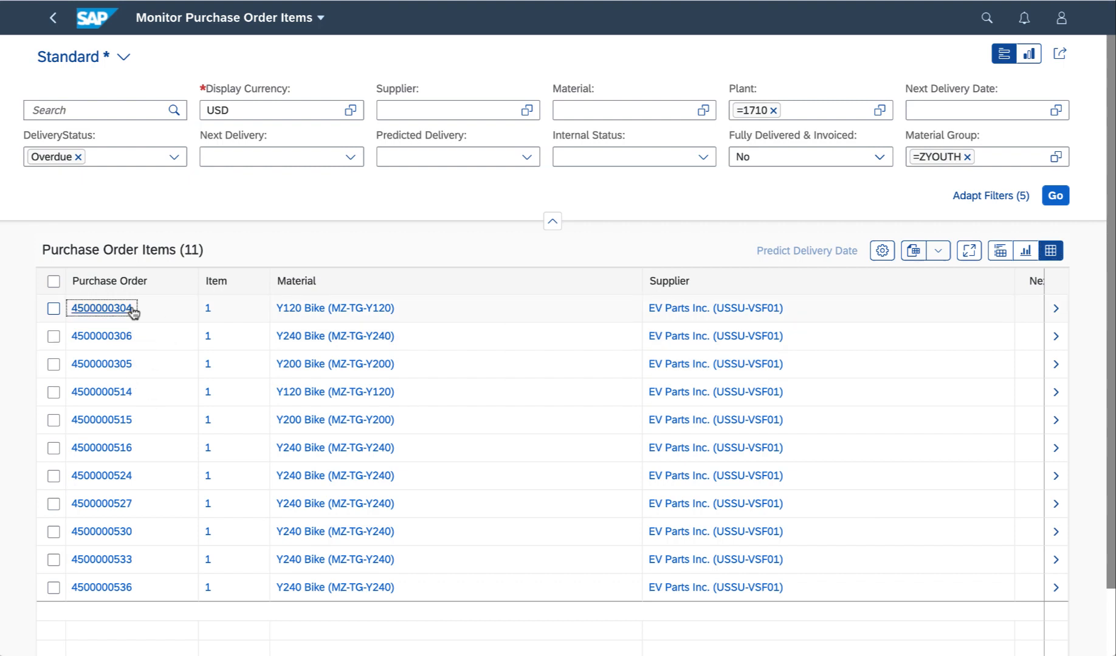
click(100, 308)
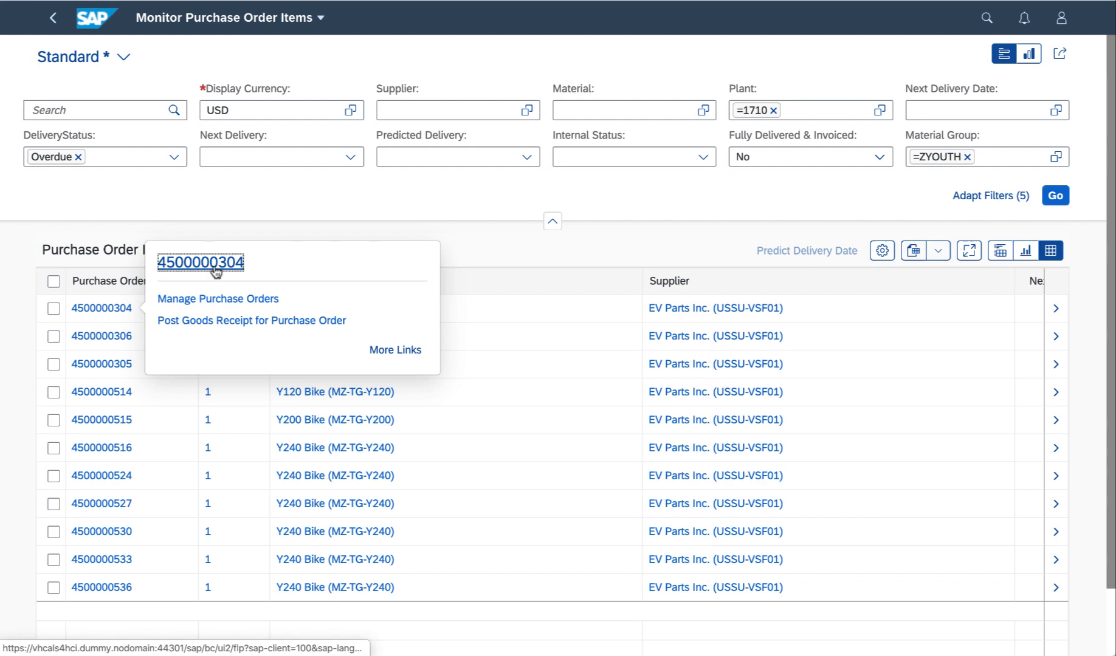
click(395, 350)
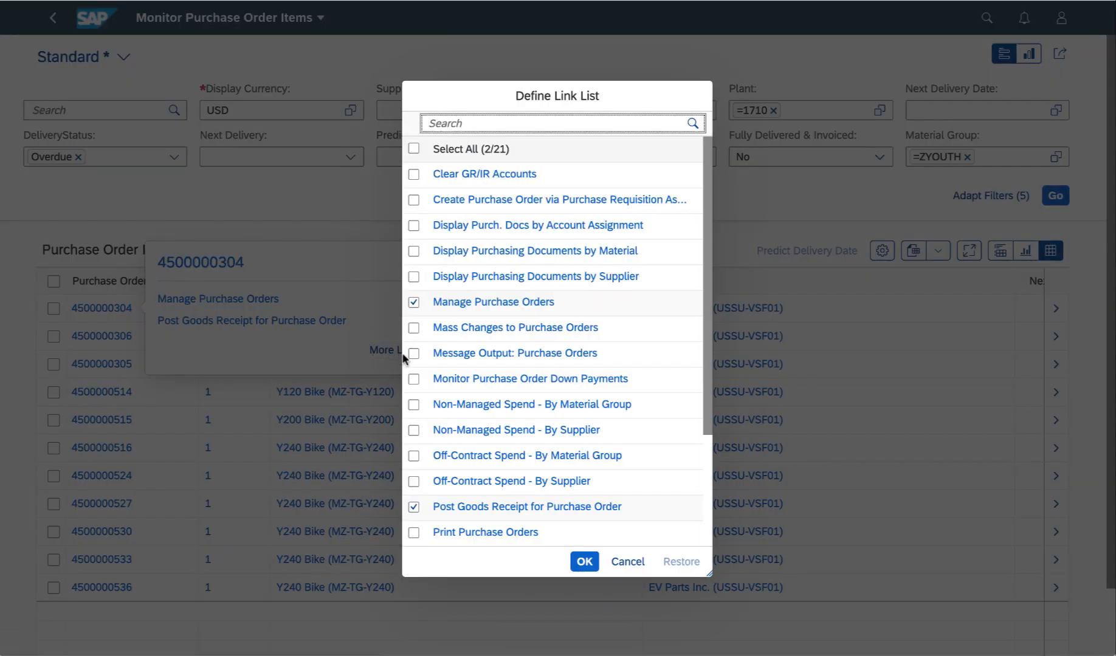
mouse_move(611, 462)
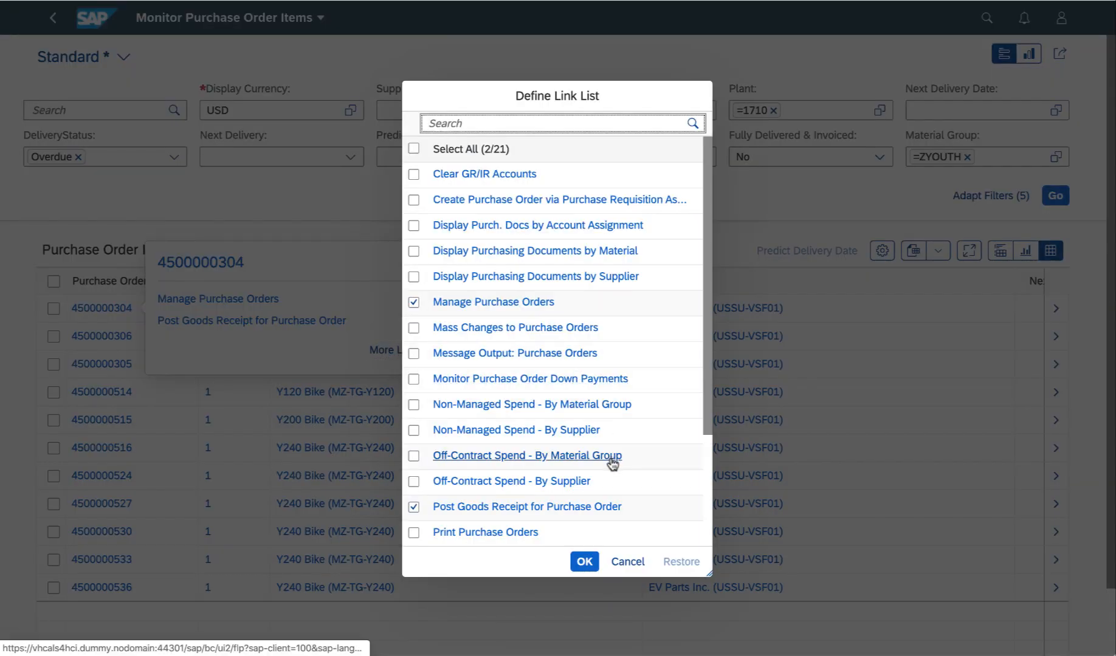
mouse_move(706, 530)
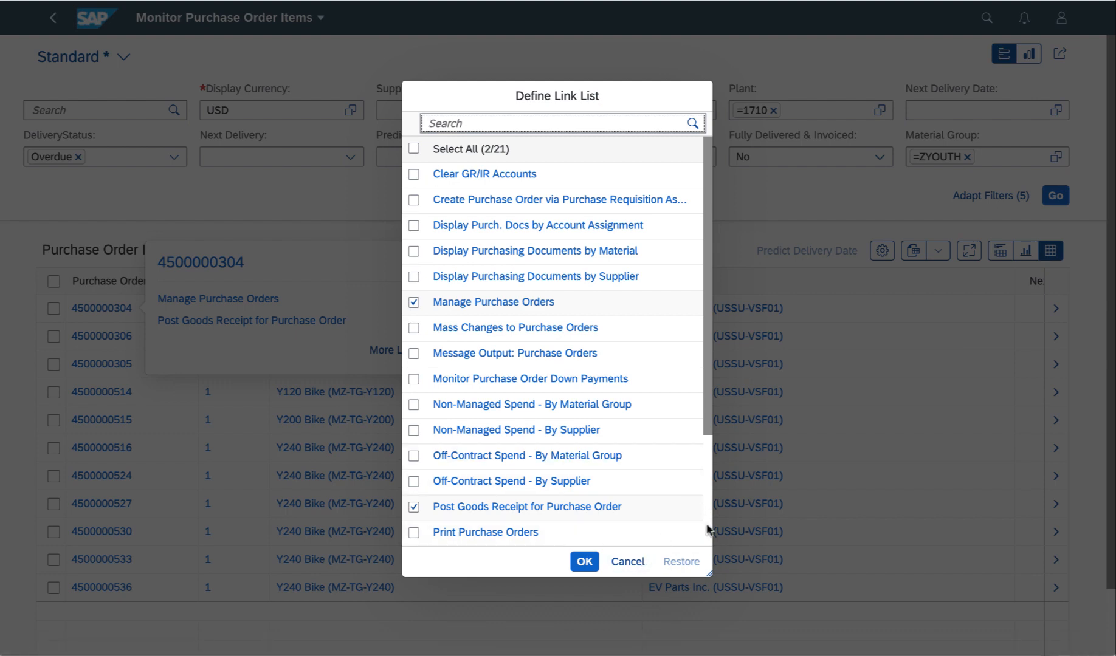
scroll(down, 3)
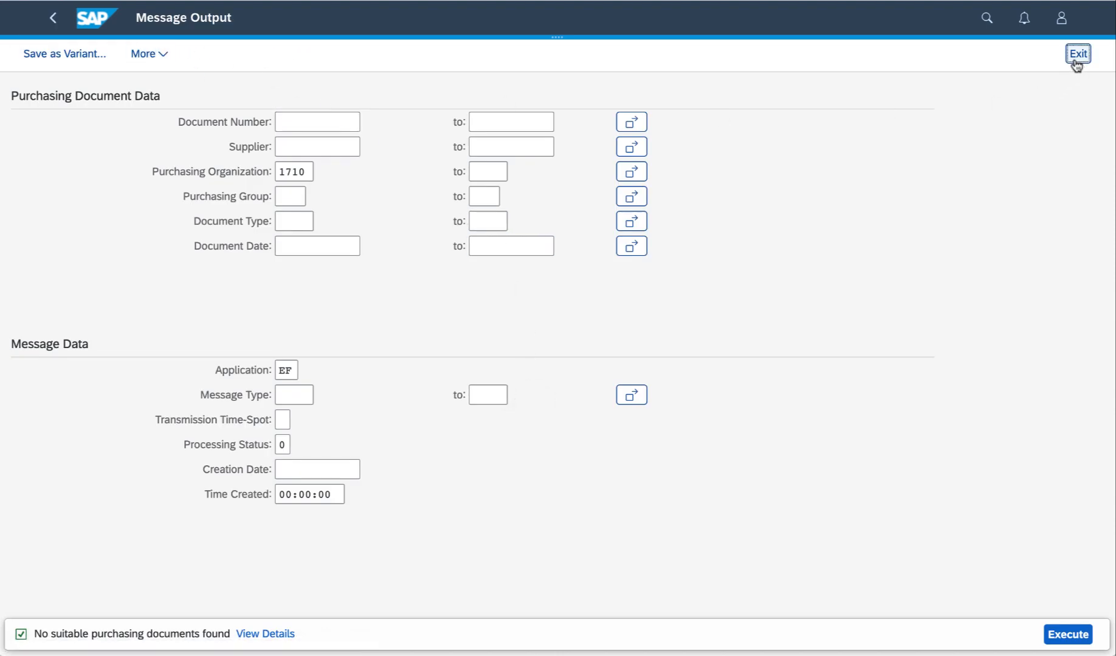
click(1077, 54)
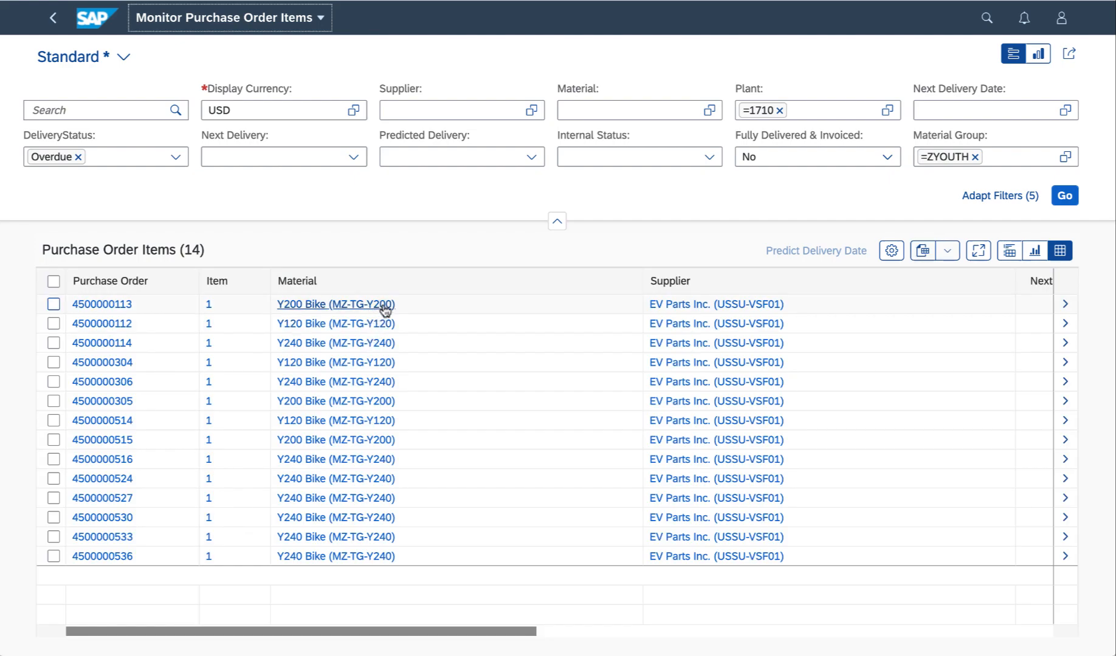
Review the Y200 Bike material's link list and close it unchanged
click(334, 304)
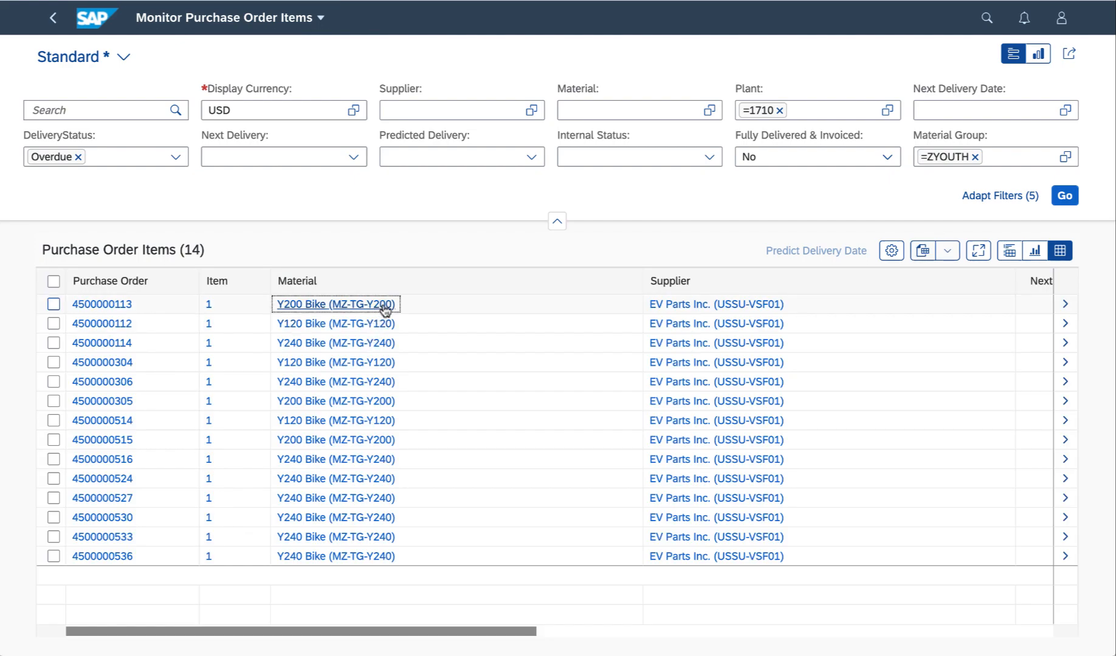
click(334, 304)
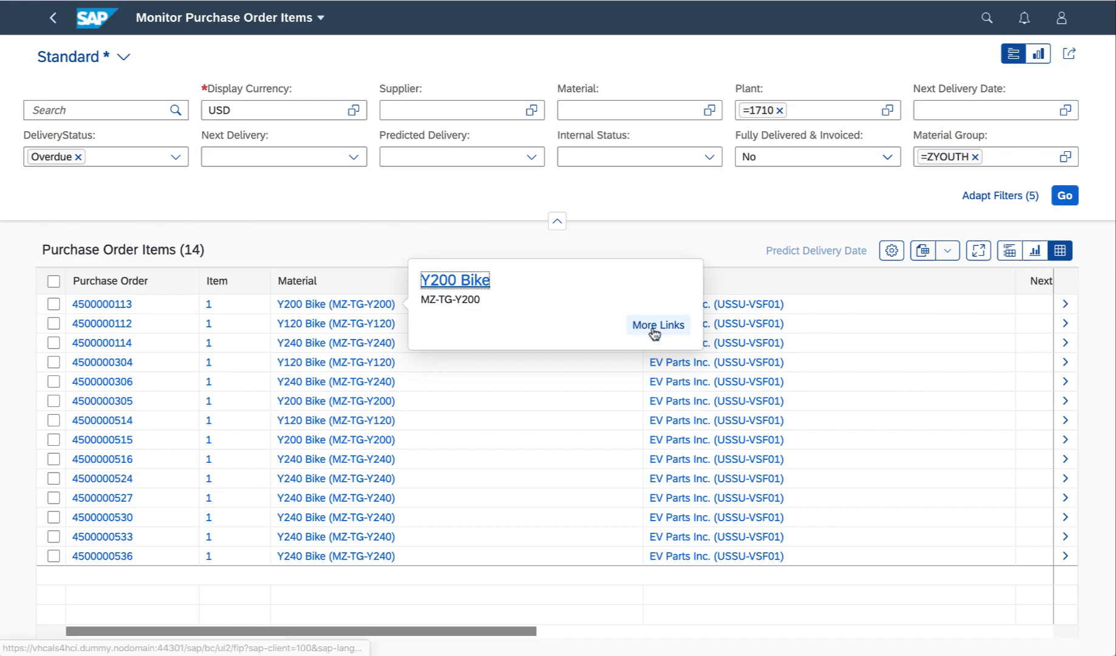
click(656, 326)
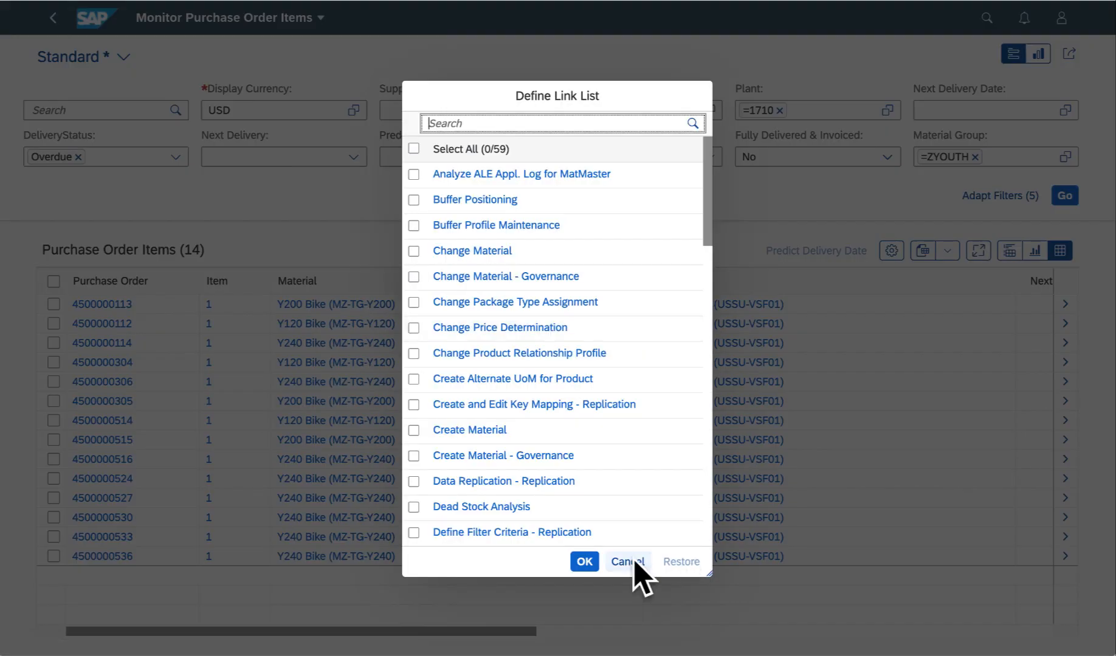
click(625, 562)
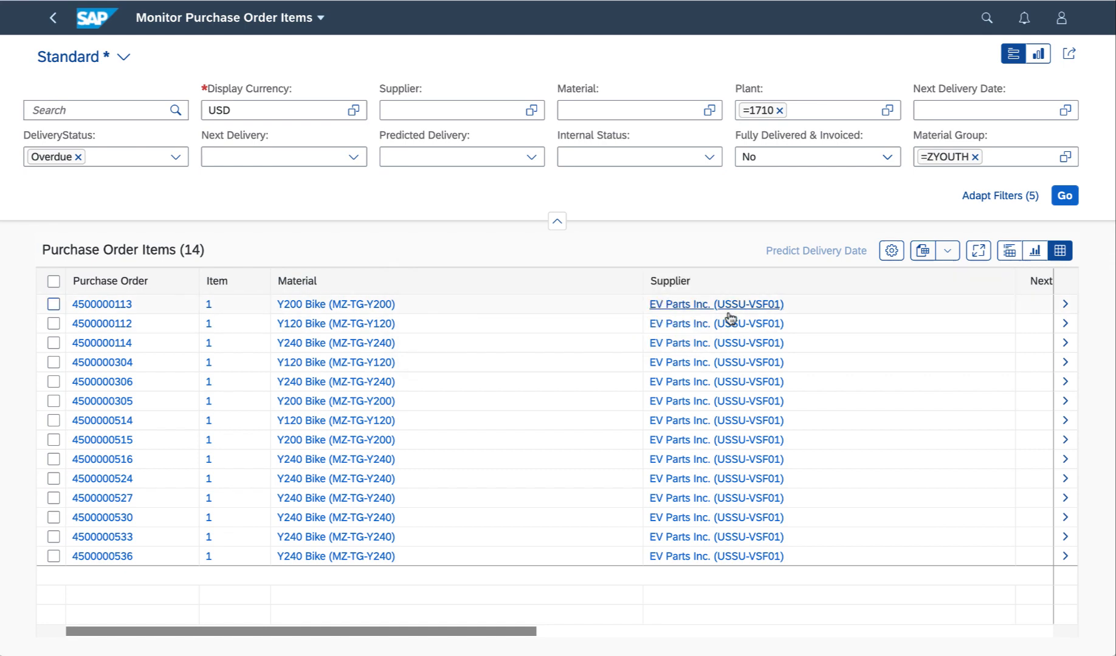
Untick Change Supplier Portfolio from EV Parts Inc.'s supplier links and confirm
click(714, 304)
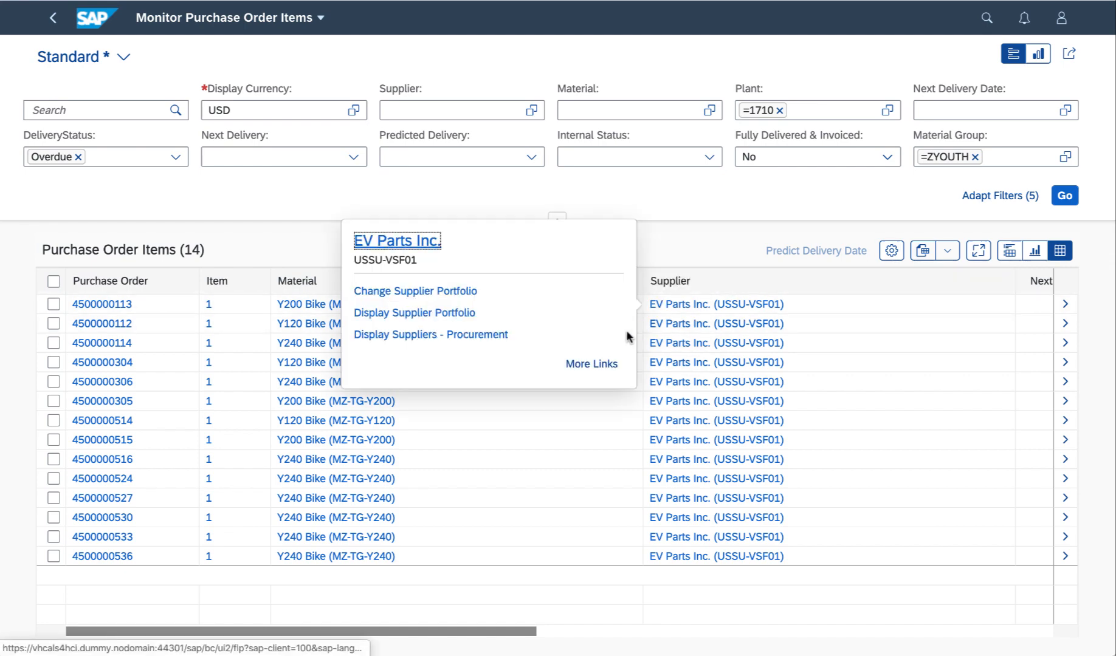
click(592, 363)
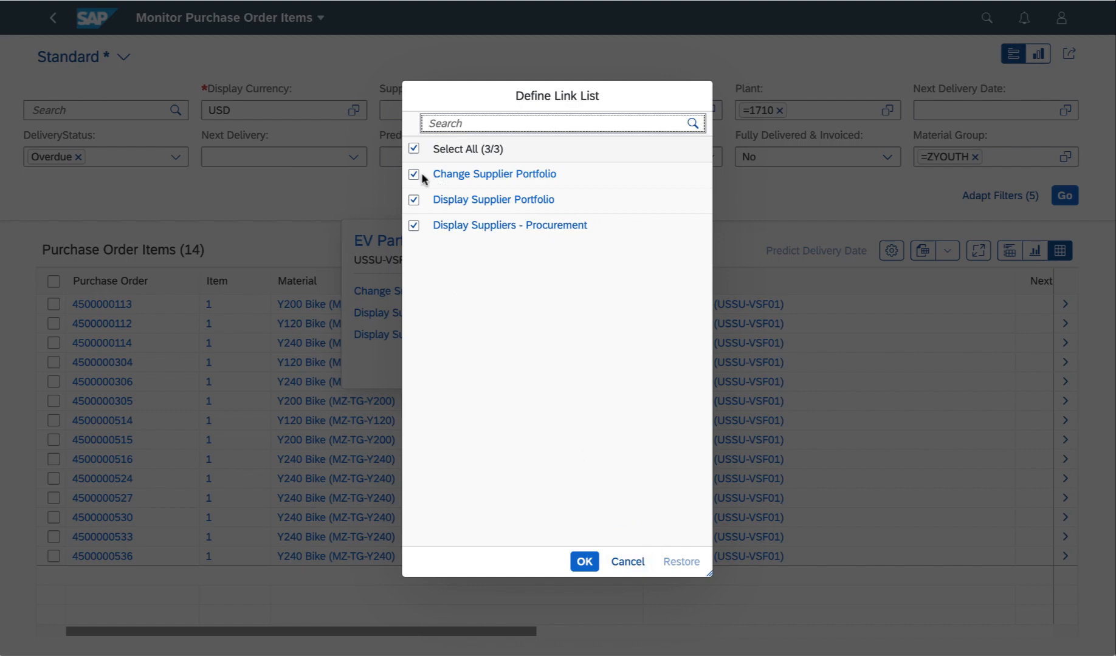
click(413, 173)
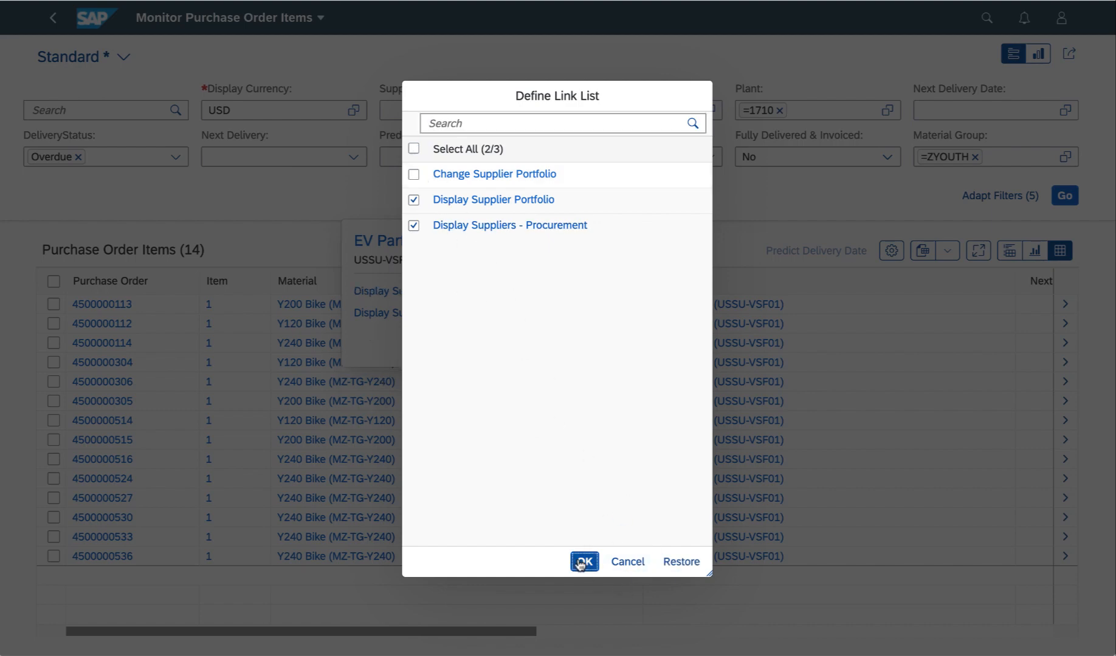
click(583, 563)
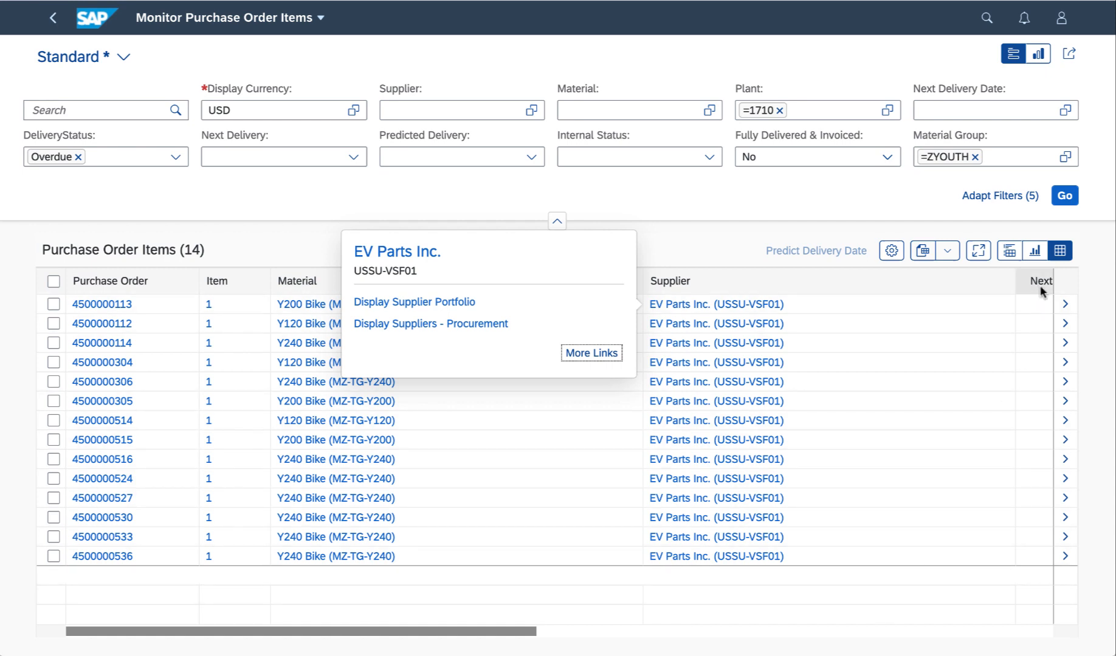
mouse_move(1065, 314)
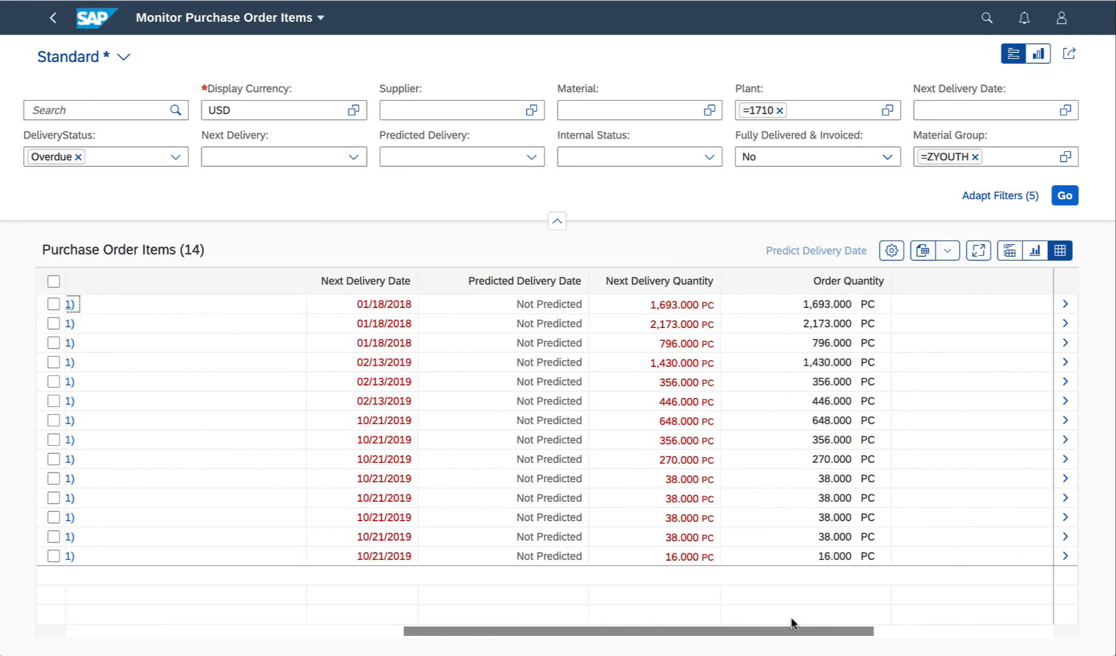
click(502, 280)
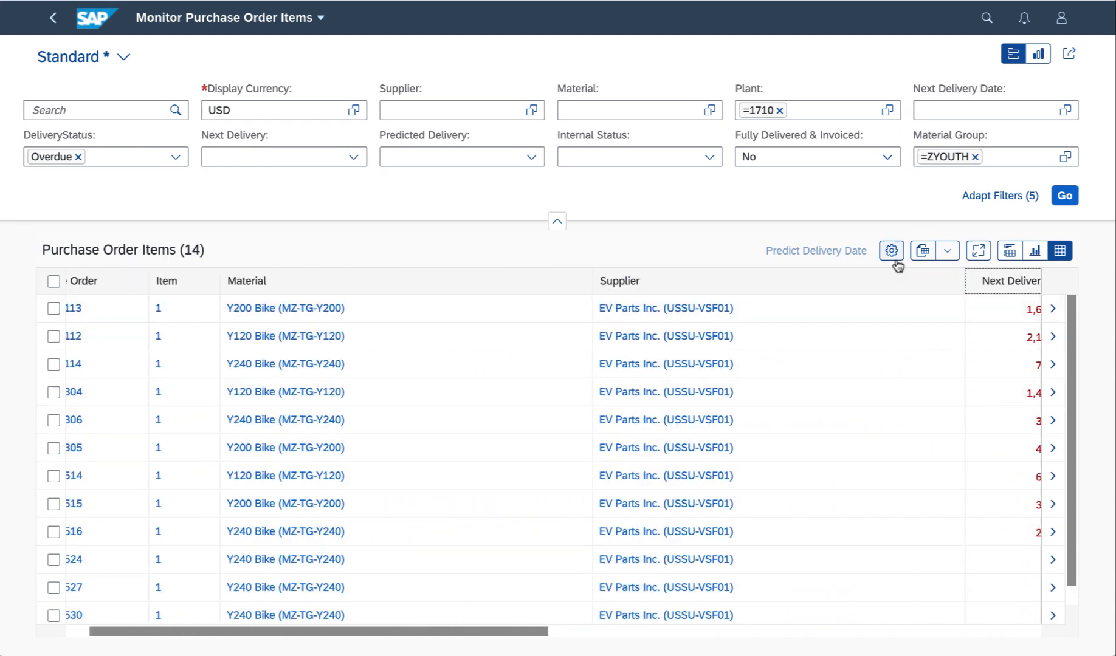
click(890, 250)
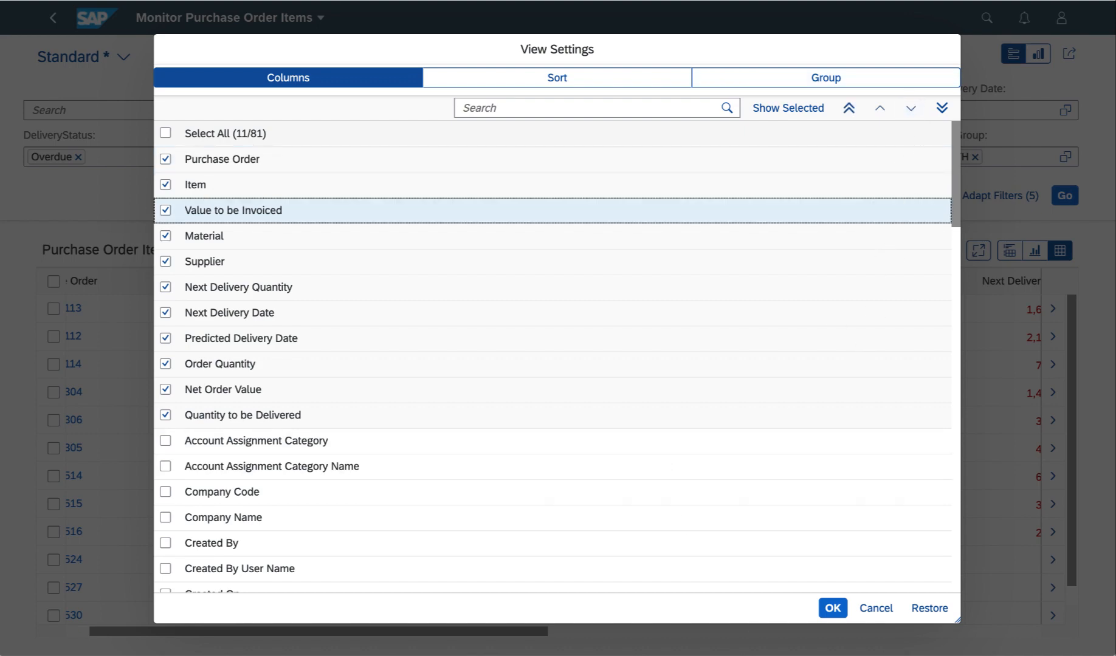
click(831, 607)
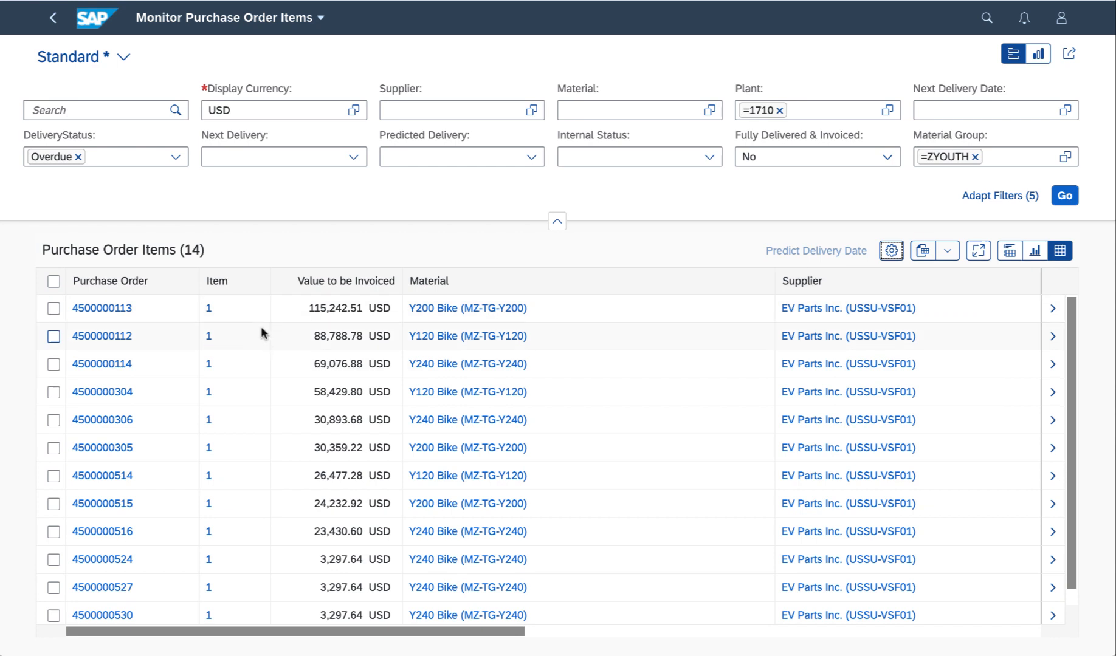
mouse_move(990, 315)
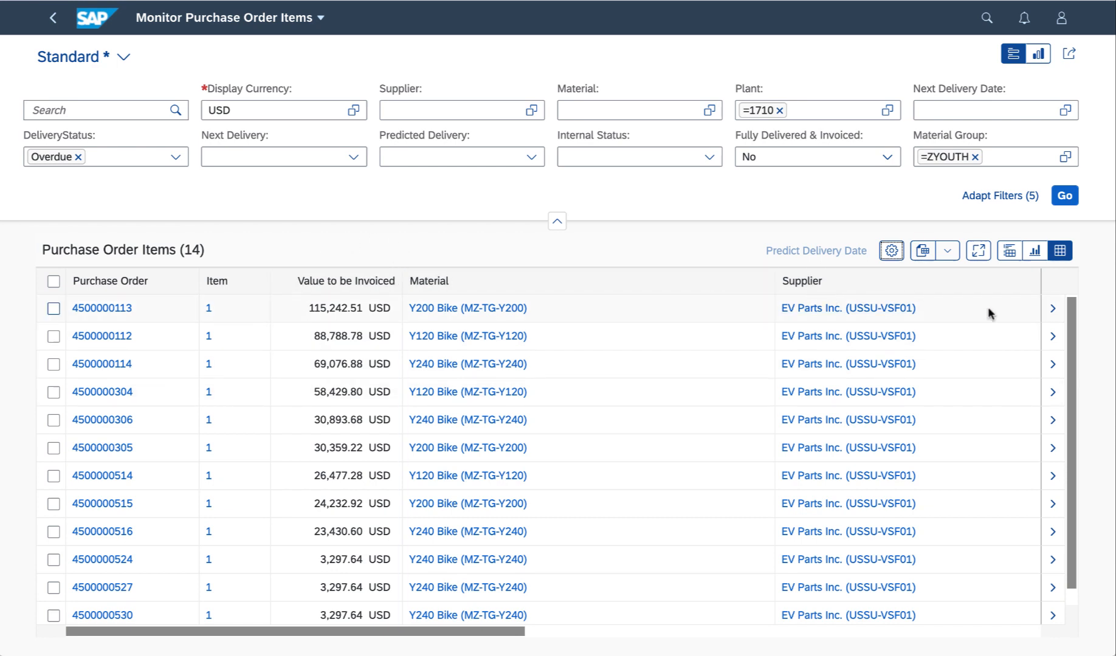
click(1052, 308)
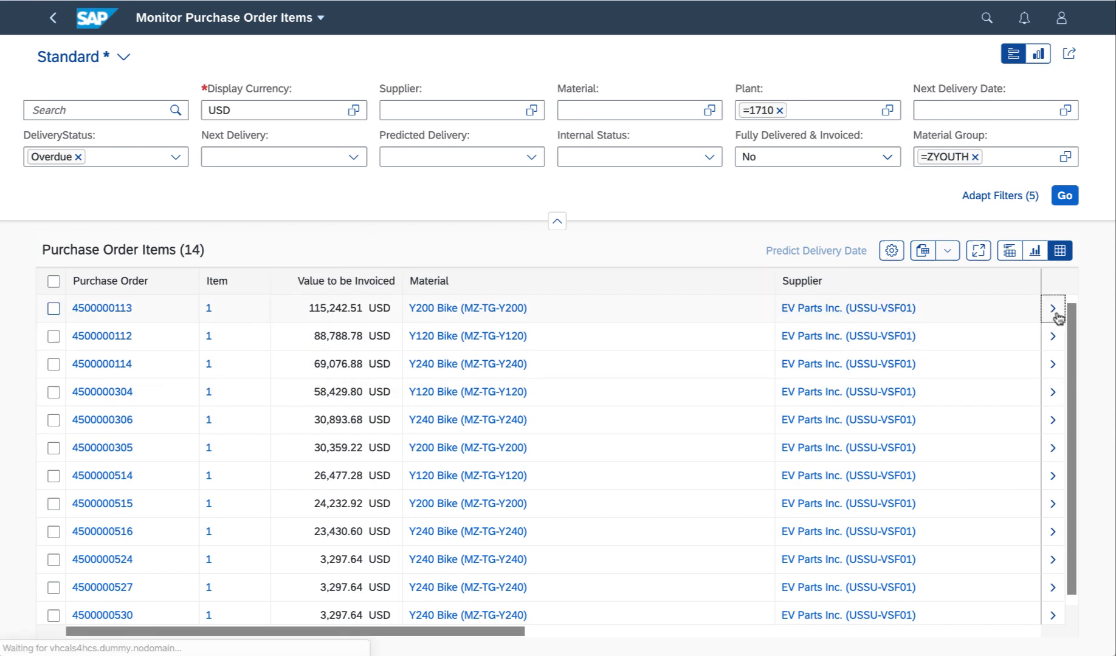
click(1053, 309)
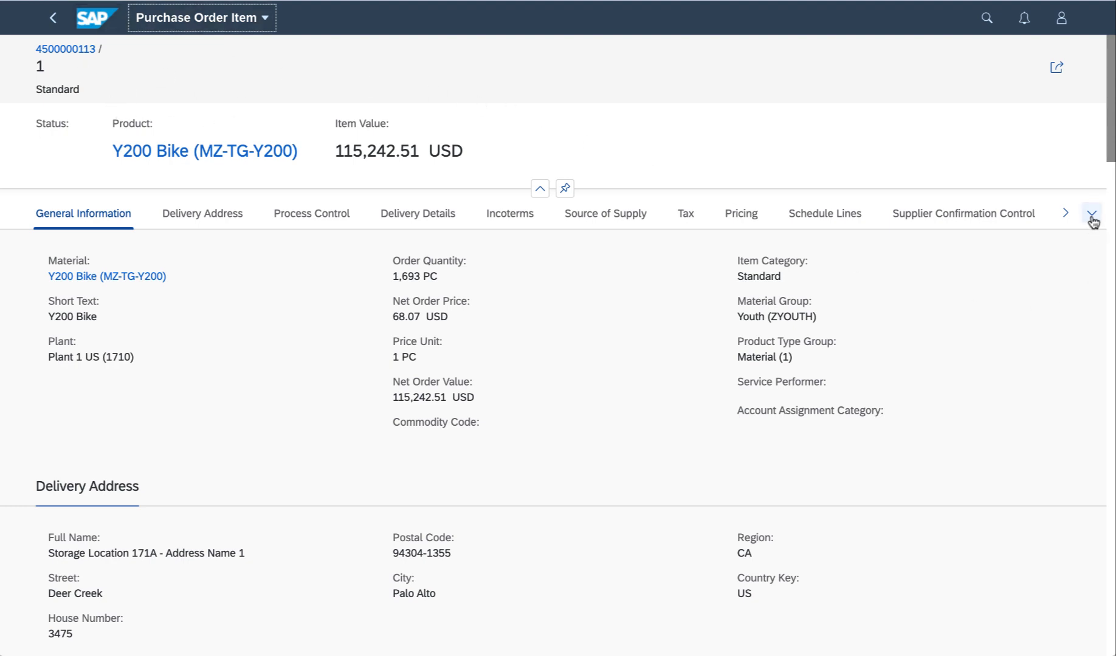
click(1091, 213)
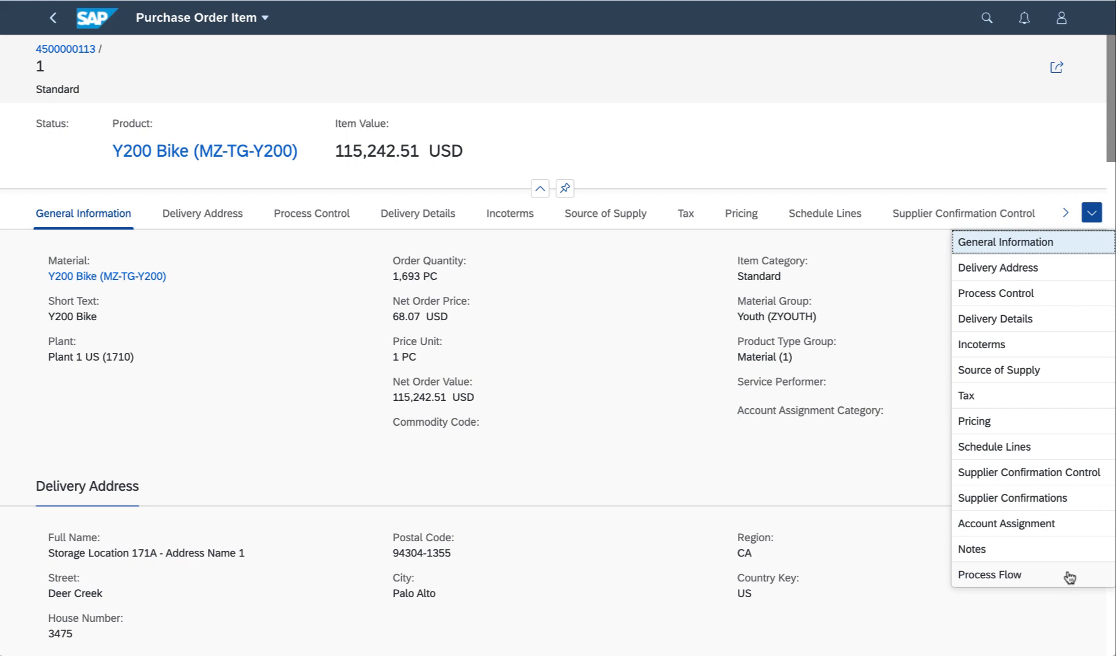
click(988, 574)
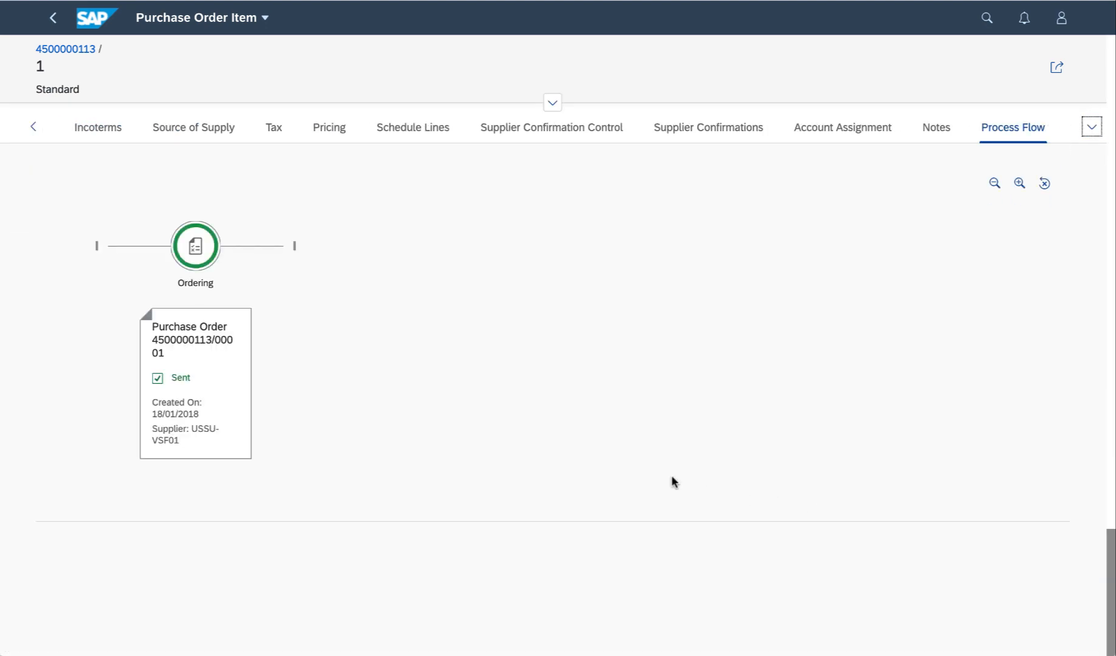
mouse_move(190, 392)
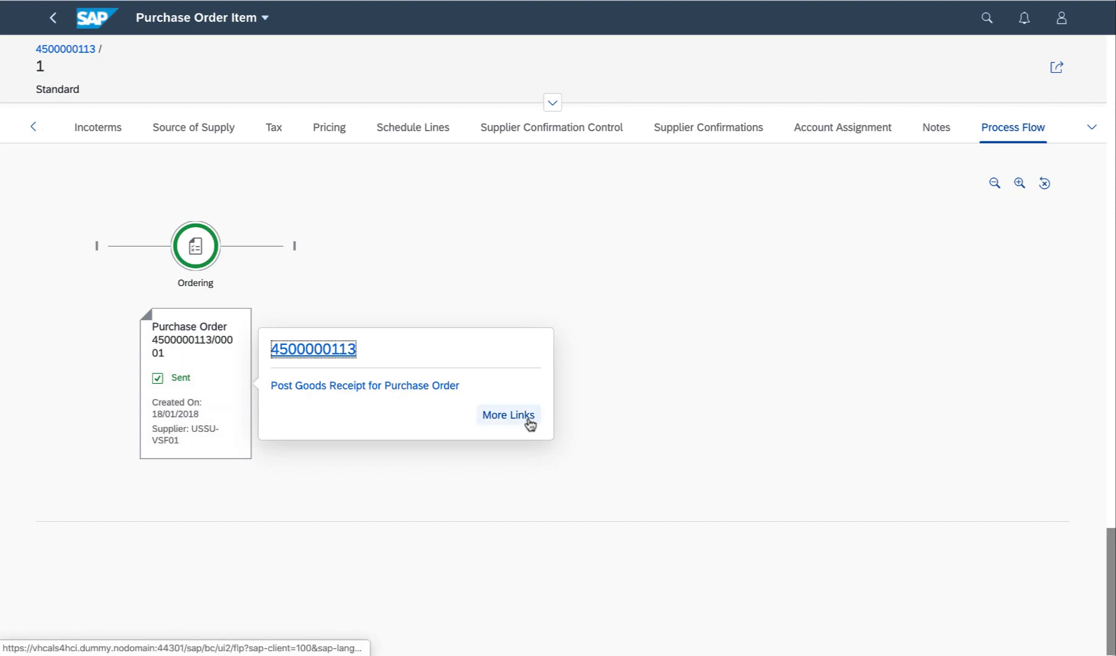
Expand the full list of links for the Sent order in the process flow and review it
click(508, 415)
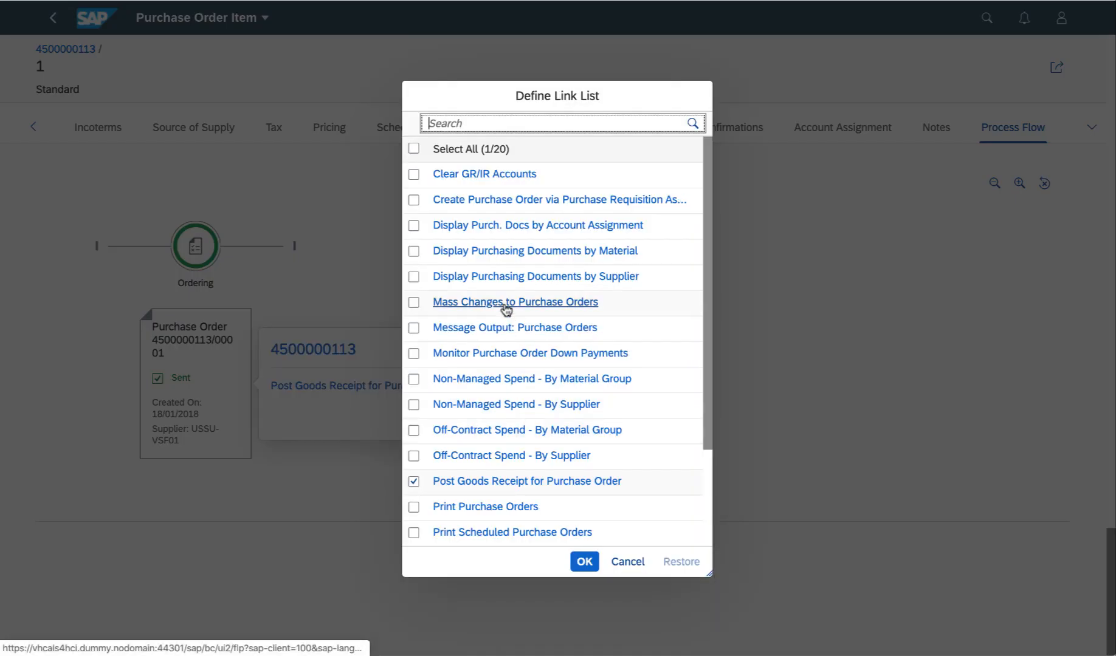
mouse_move(679, 572)
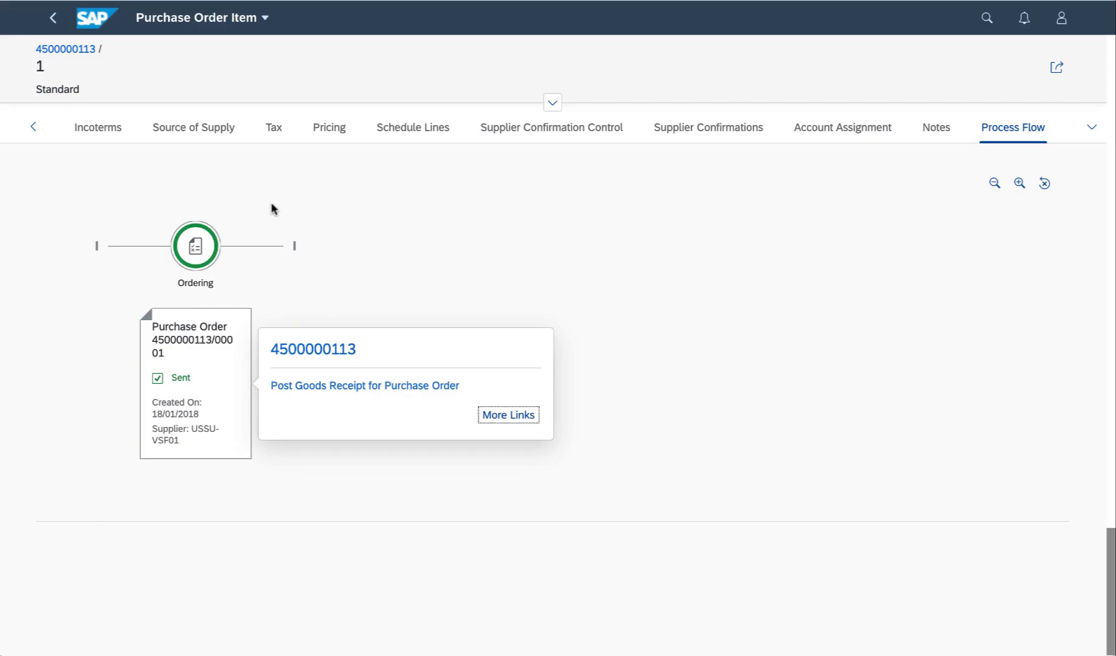
scroll(down, 3)
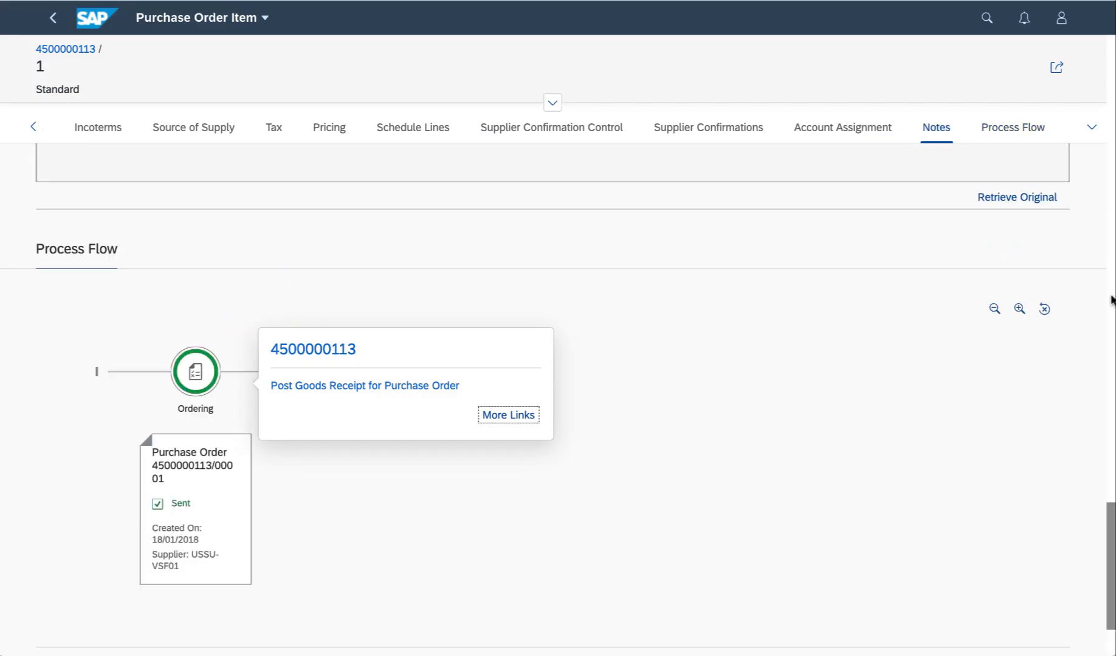
click(272, 128)
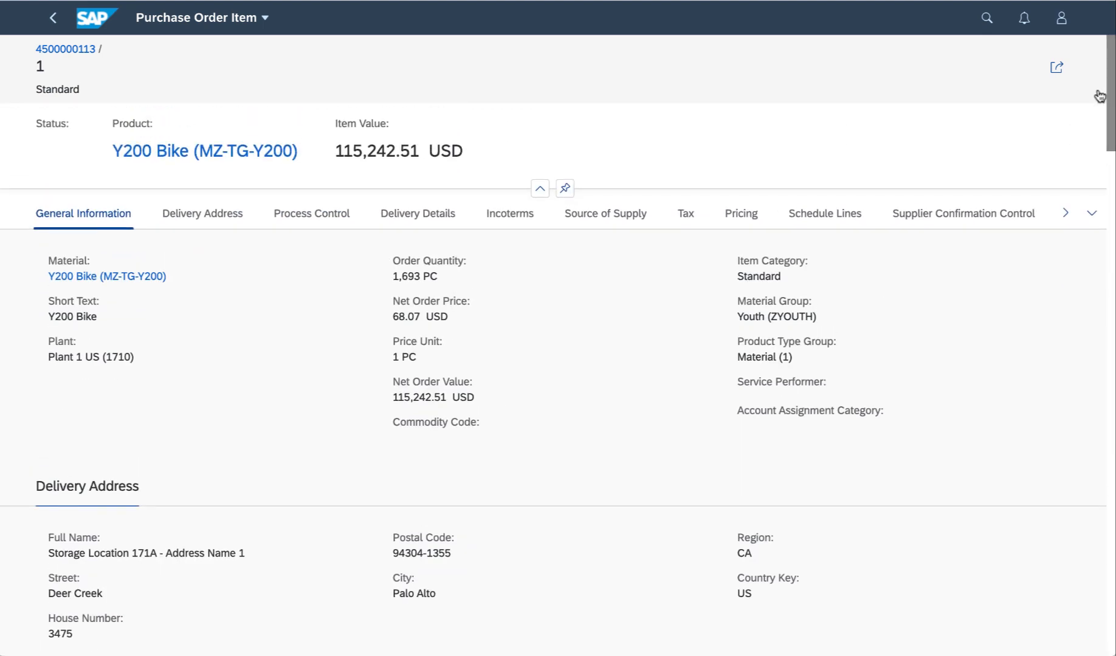
mouse_move(65, 48)
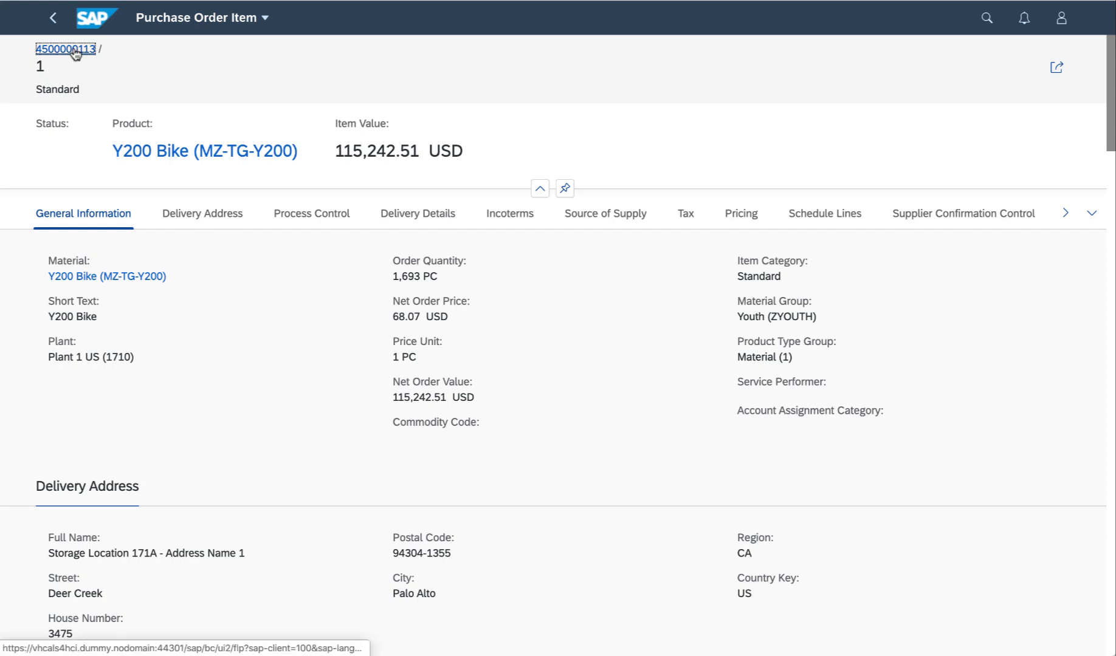
click(65, 49)
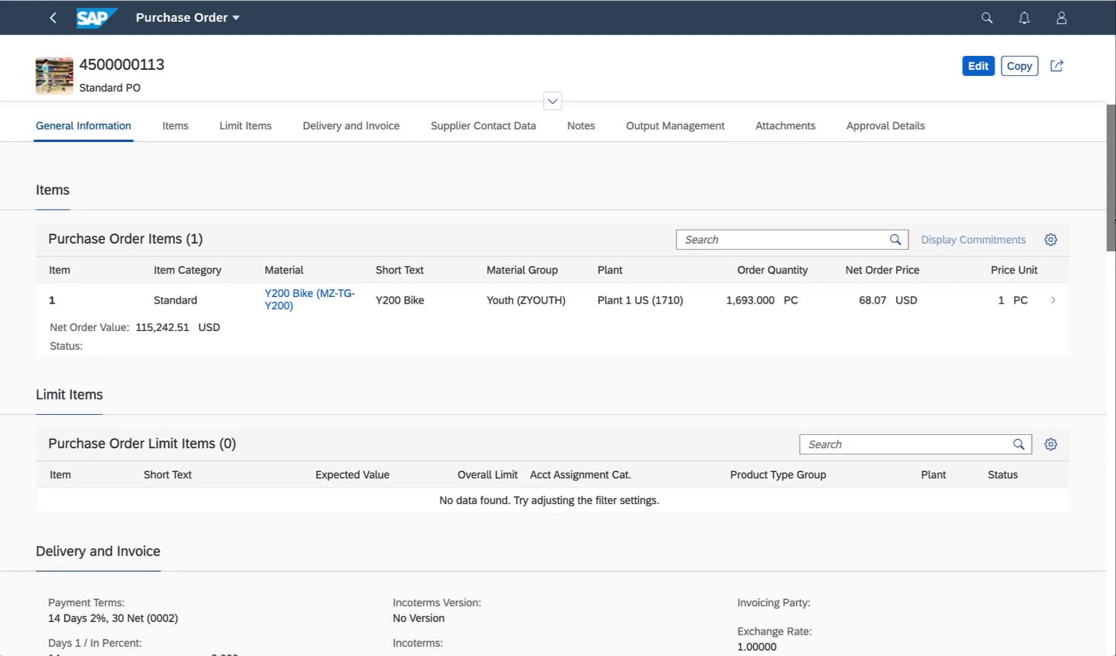
click(551, 101)
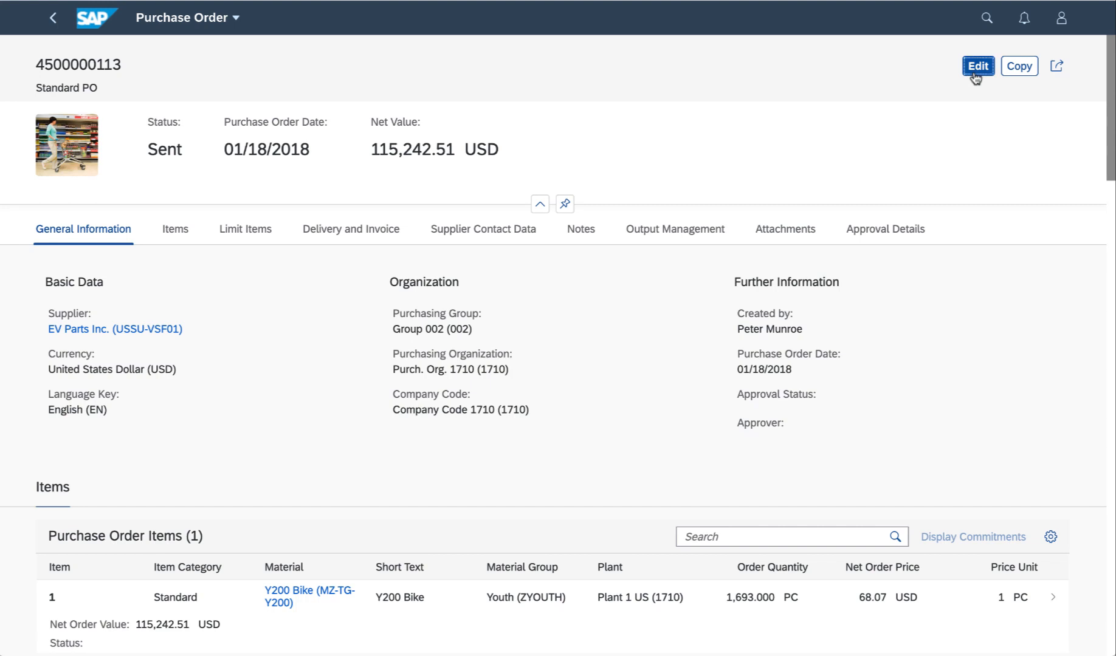
click(977, 66)
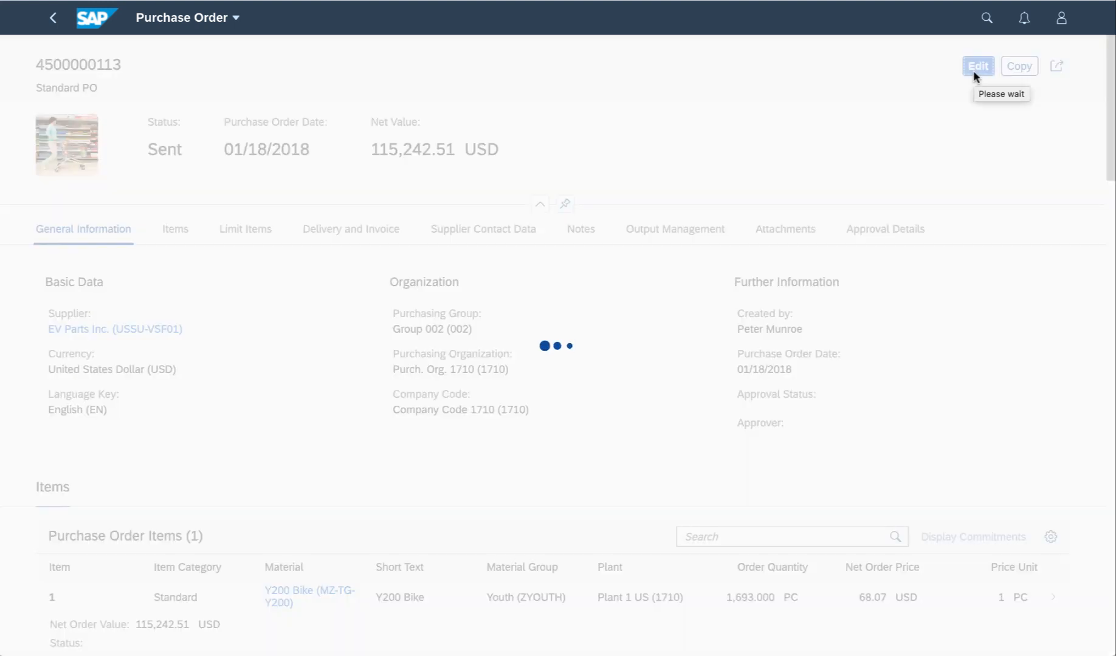
click(976, 66)
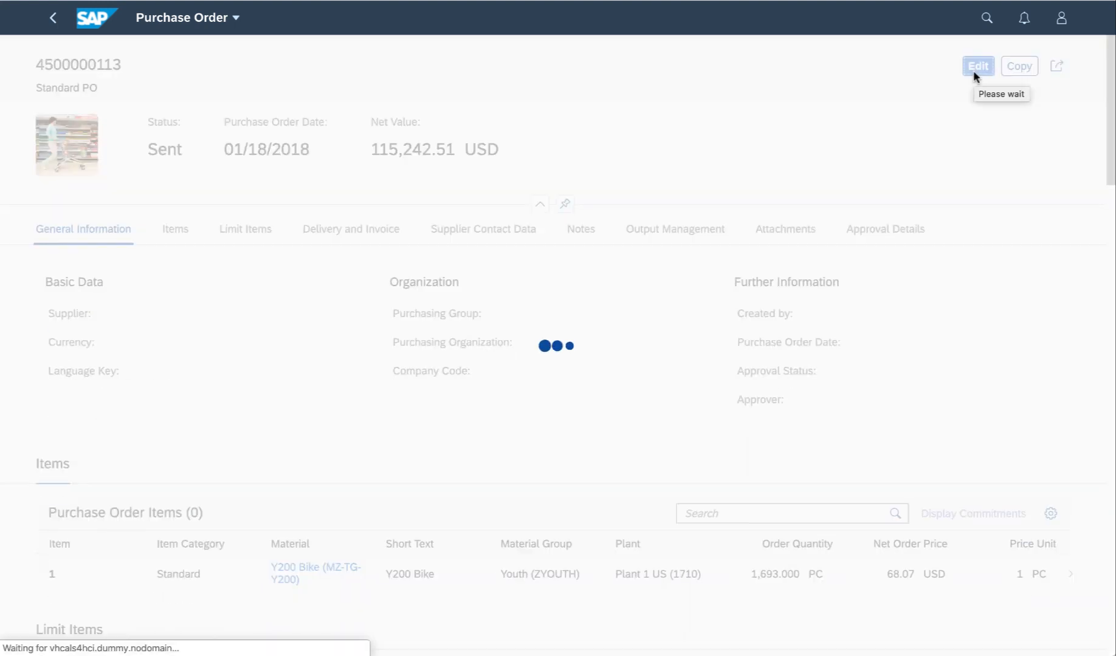
click(977, 66)
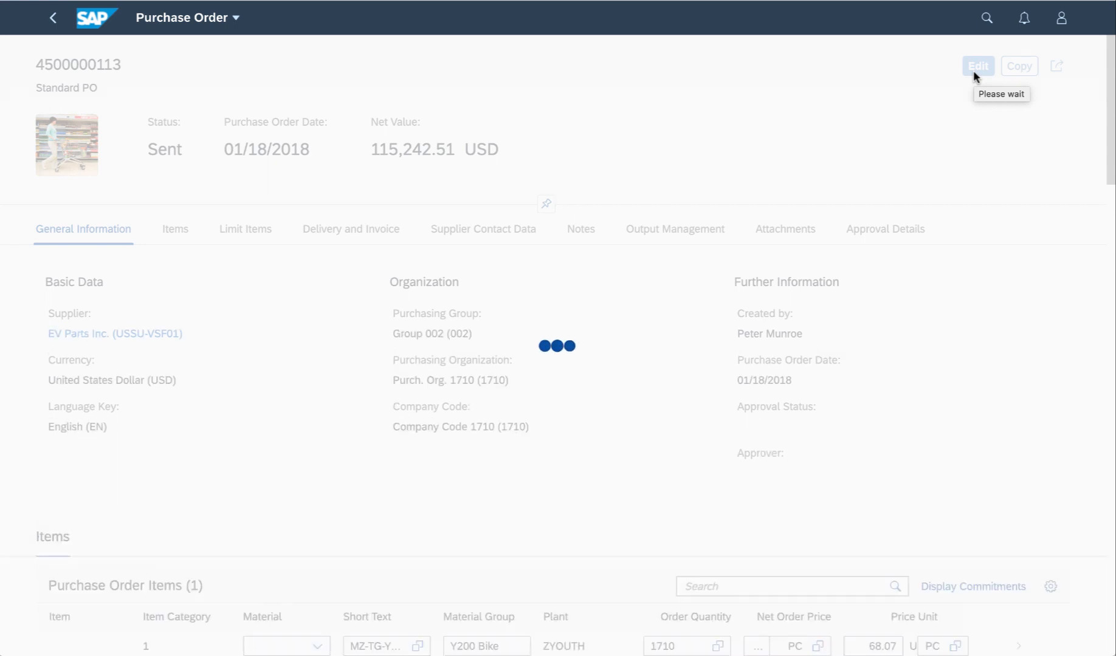
click(976, 66)
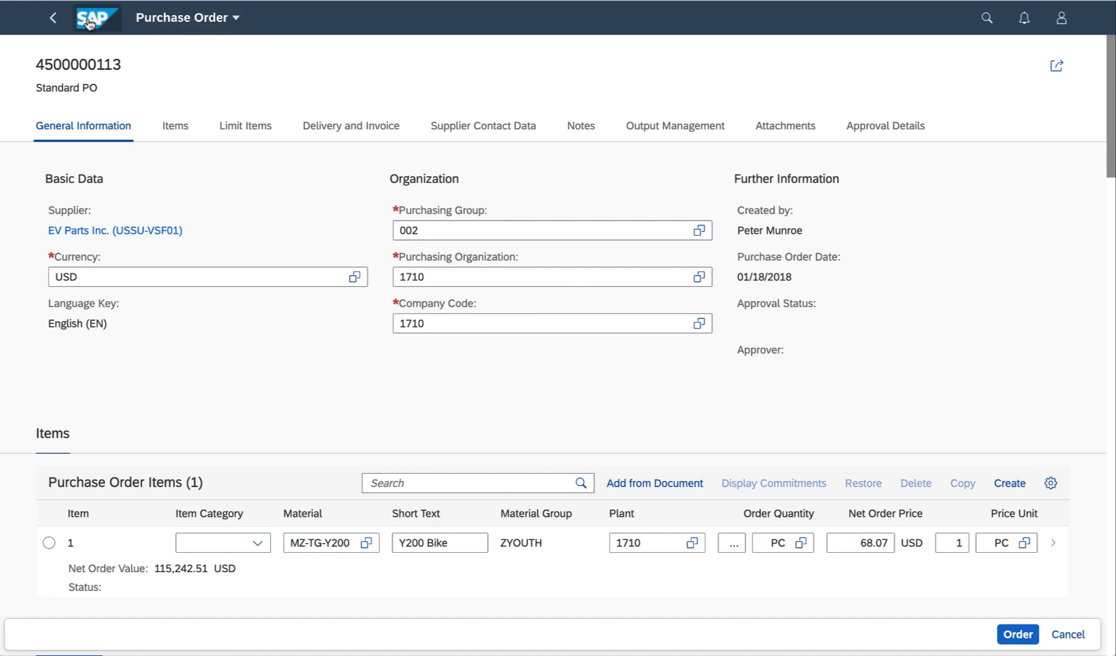
mouse_move(97, 18)
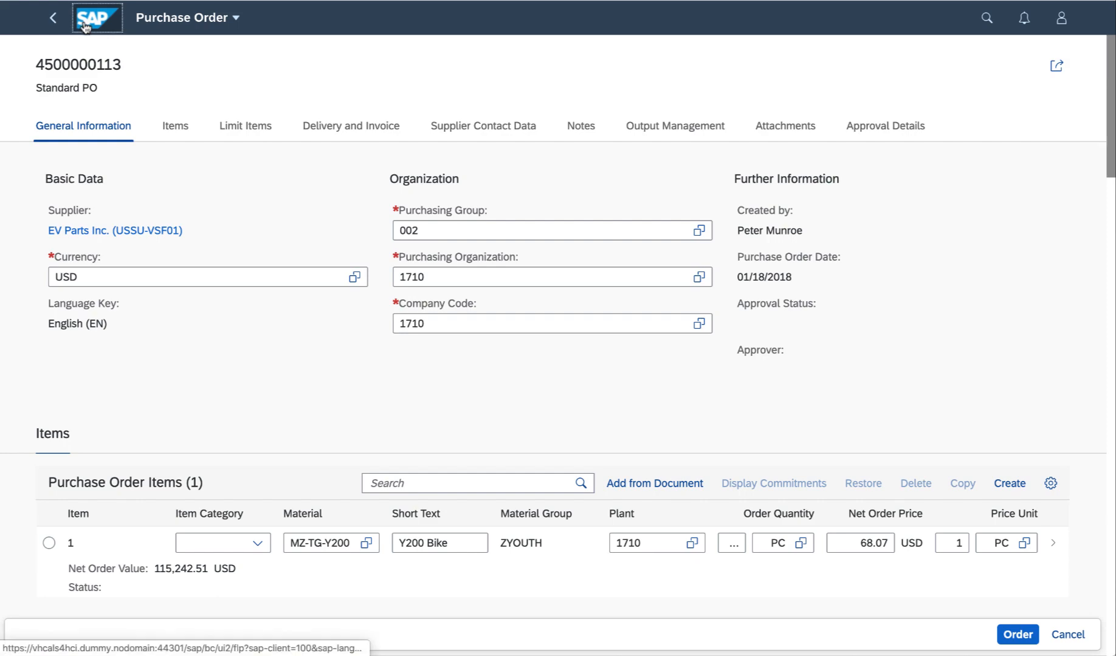